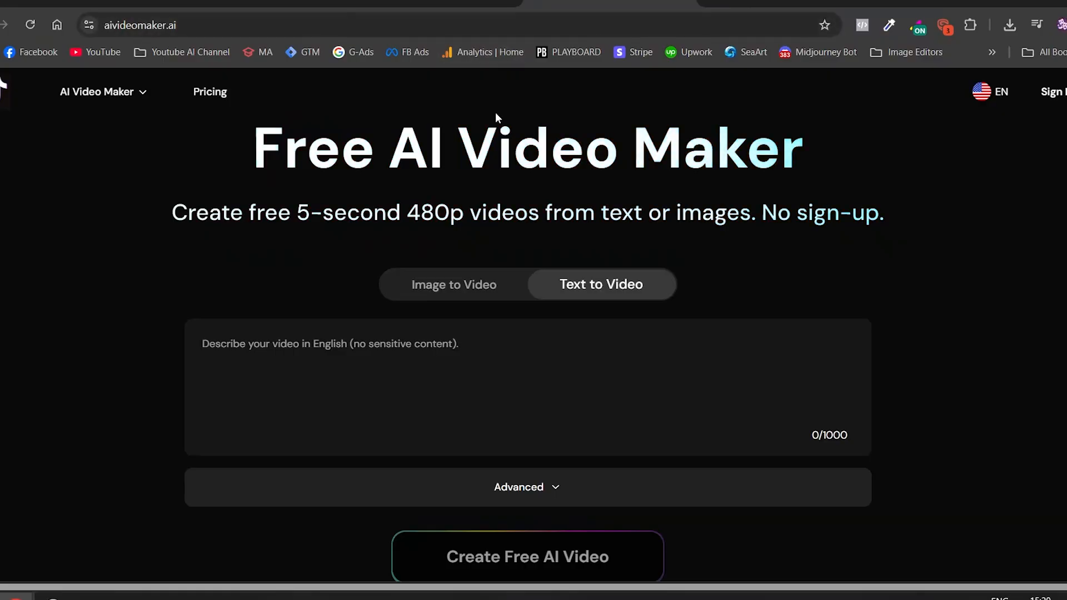
{"action": "mouse_move", "coordinate": [77, 293]}
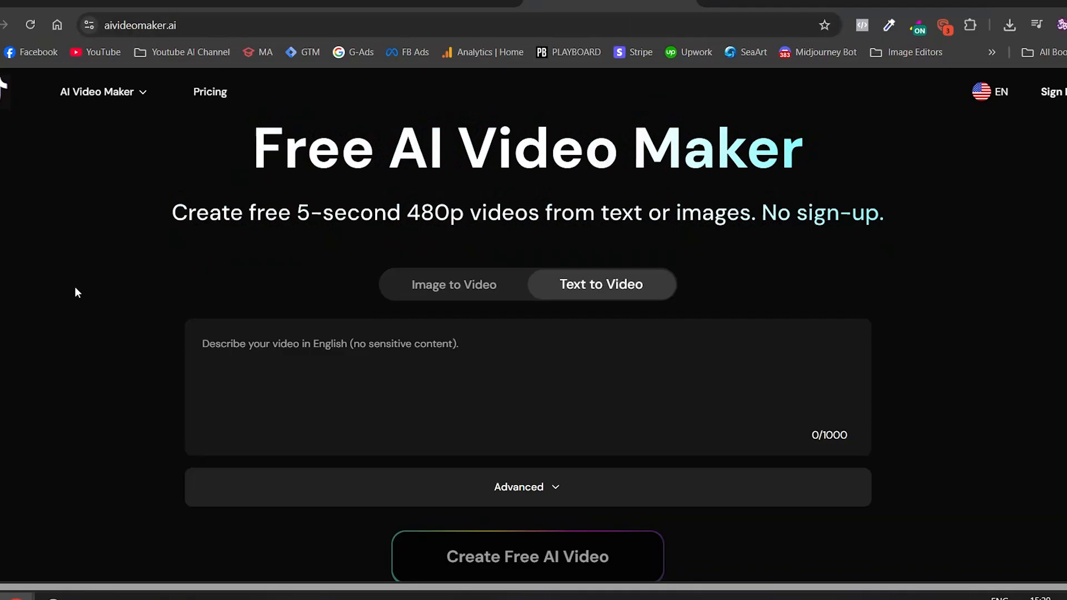
- Scroll down through the AIVideoMaker.ai homepage features before choosing Image to Video mode
{"action": "scroll", "scroll_direction": "down", "scroll_amount": 3}
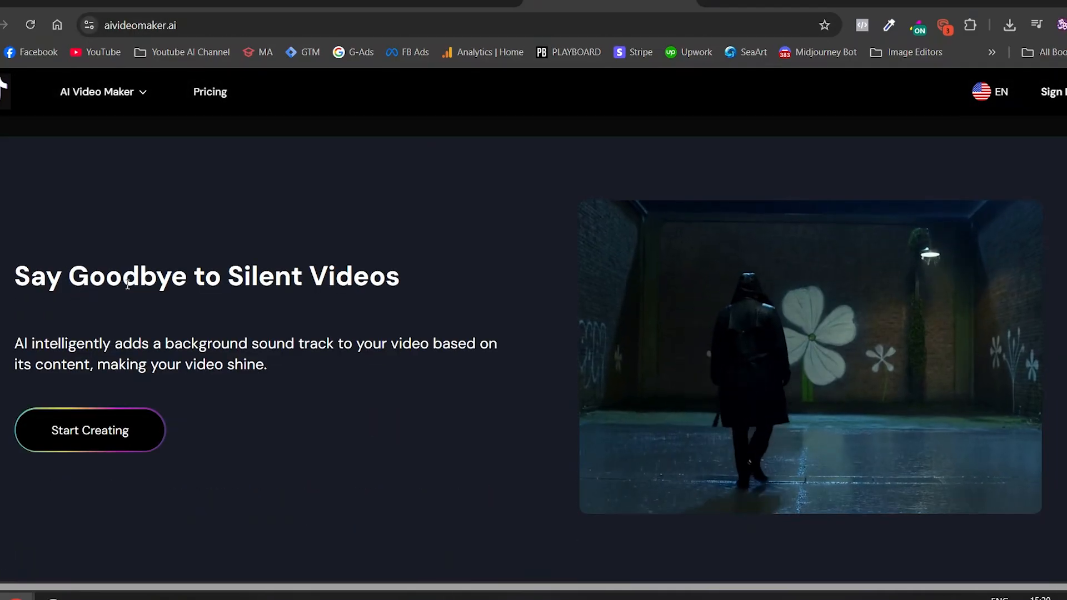
{"action": "mouse_move", "coordinate": [479, 368]}
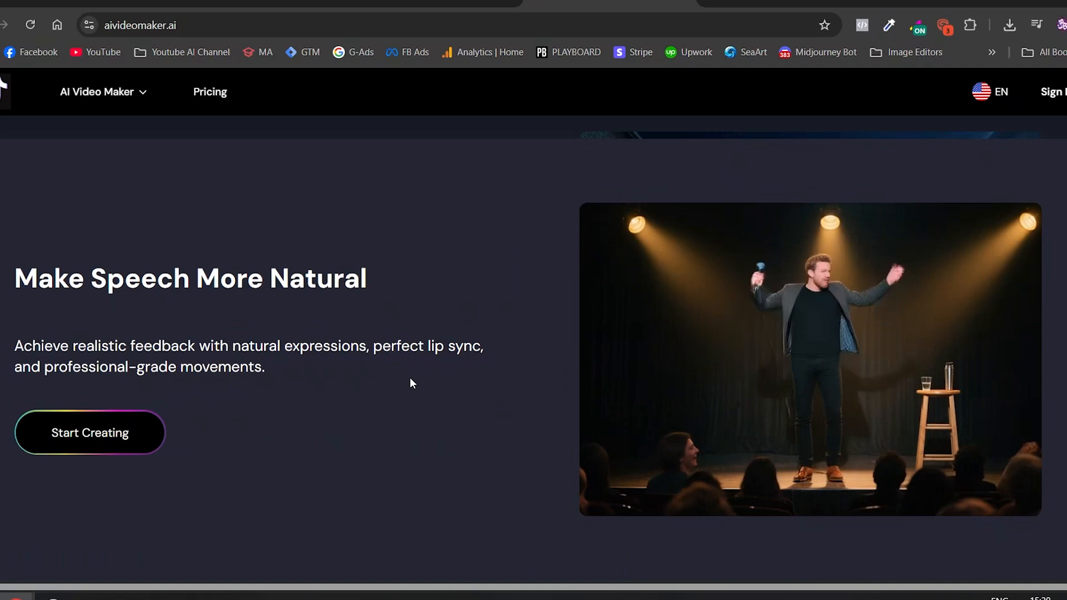
{"action": "scroll", "scroll_direction": "down", "scroll_amount": 3}
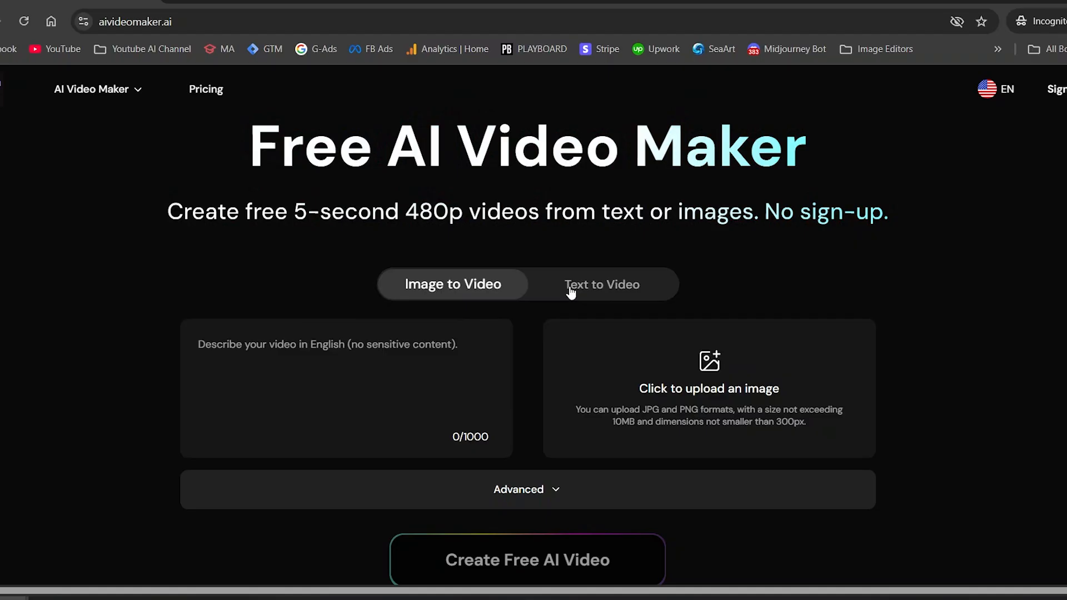
- Upload the cooking-dog kitchen image in image-to-video mode, keeping its original framing
{"action": "left_click", "coordinate": [601, 284]}
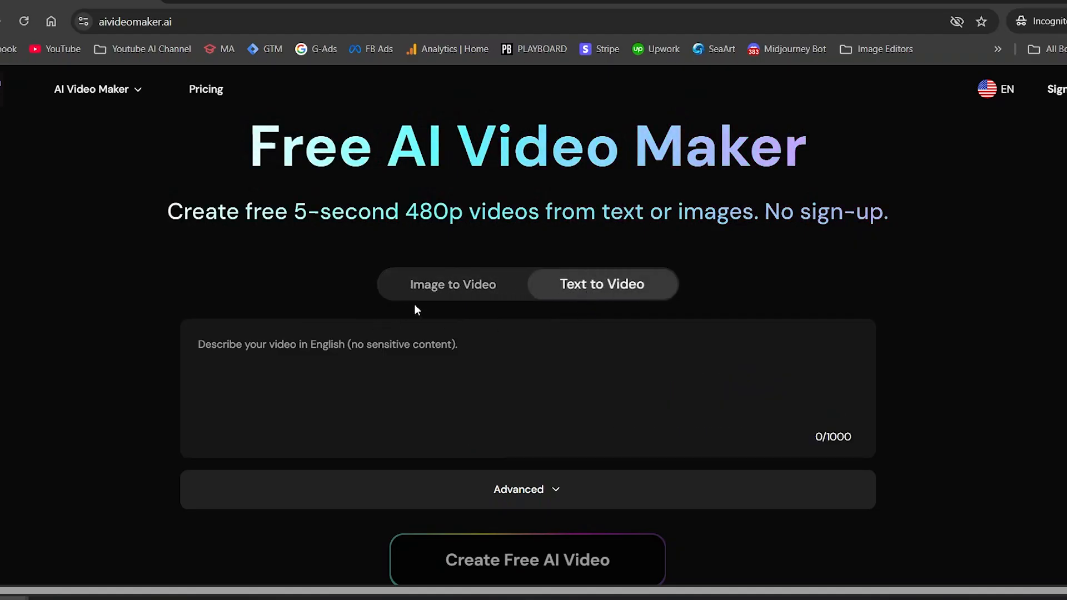
{"action": "left_click", "coordinate": [452, 283]}
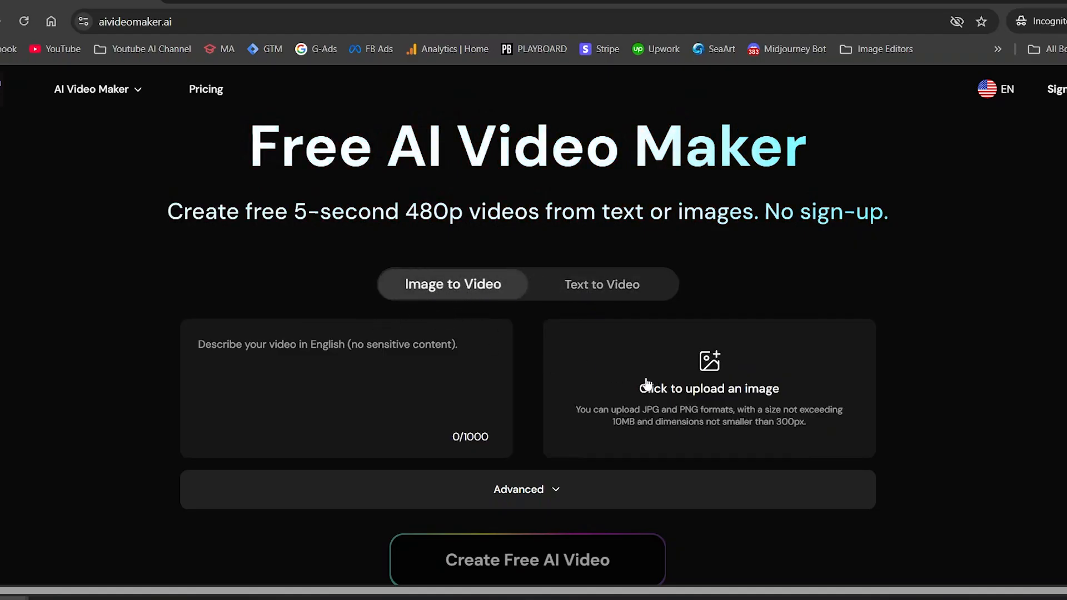
{"action": "left_click", "coordinate": [708, 388]}
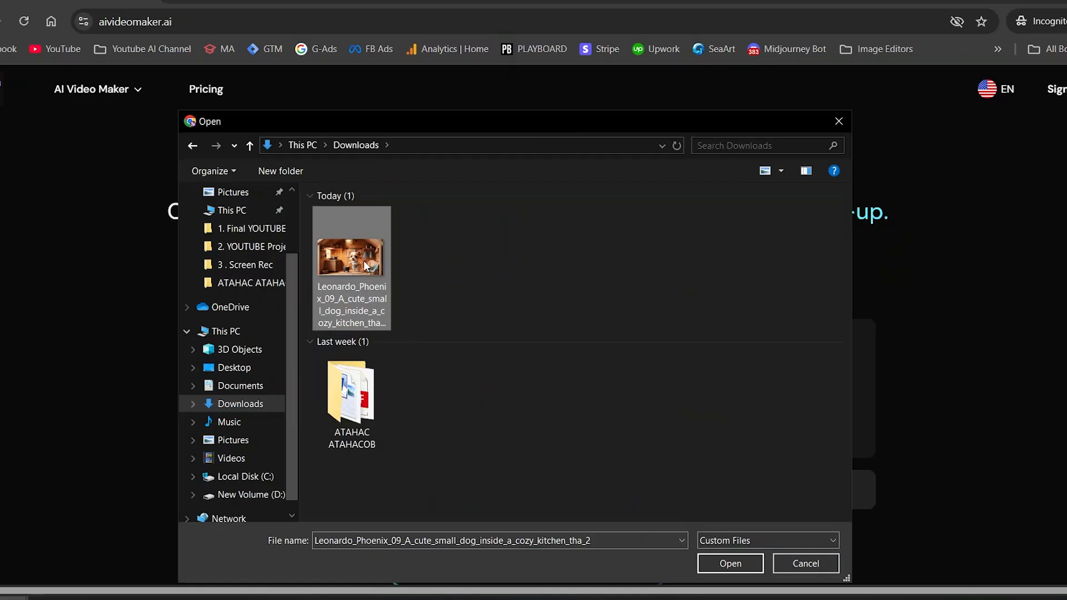
{"action": "left_click", "coordinate": [729, 564]}
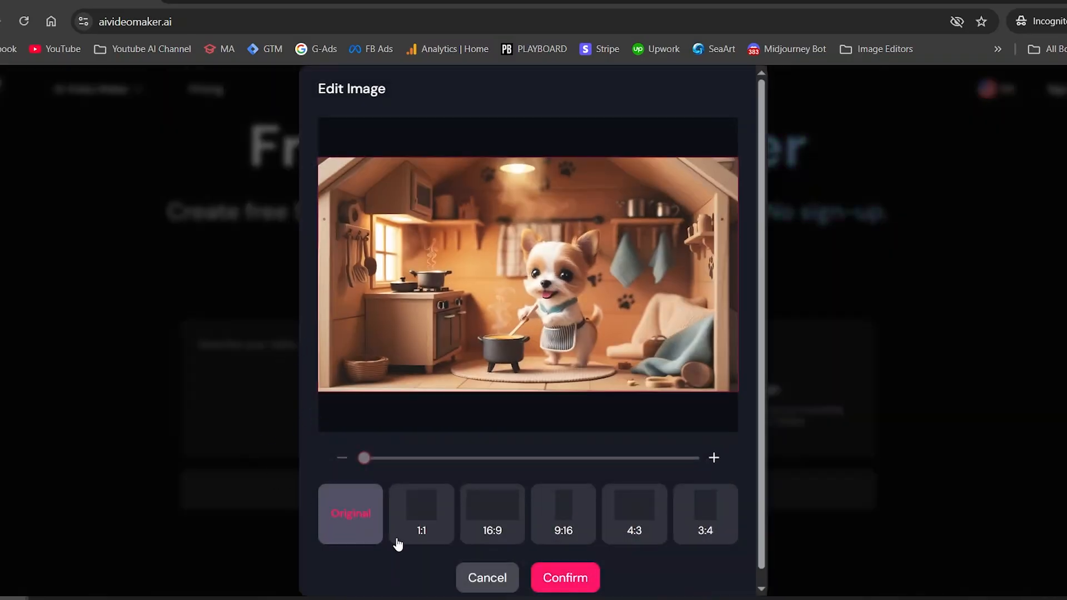
{"action": "left_click", "coordinate": [565, 577]}
{"action": "type", "text": "The little dog is cooking soup and smiling a"}
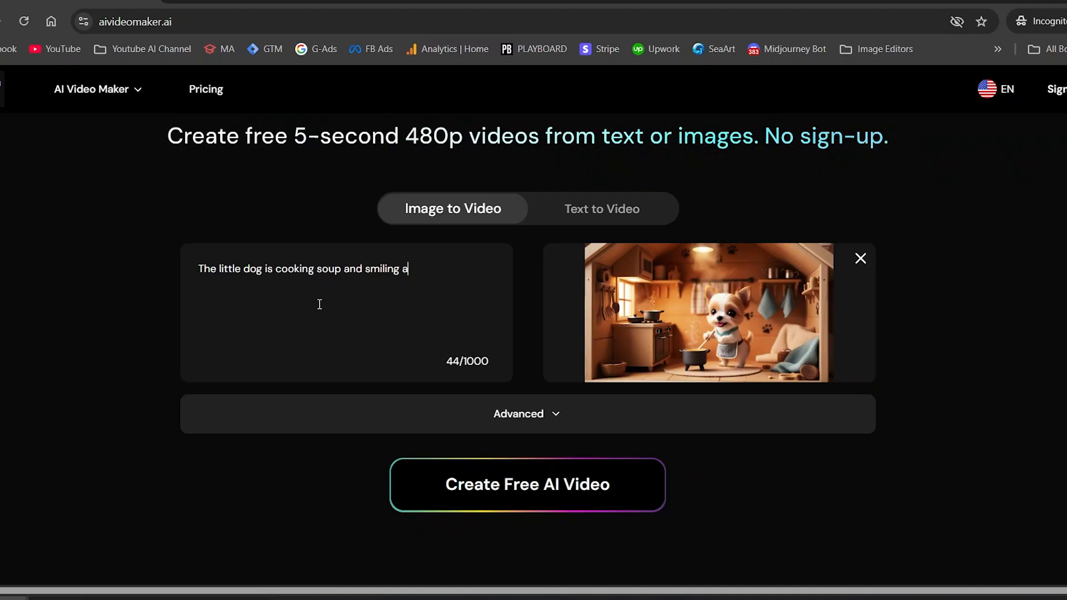
- Enter the prompt about the little dog cooking soup and smiling at the camera, then reveal advanced settings
{"action": "type", "text": "t the camera."}
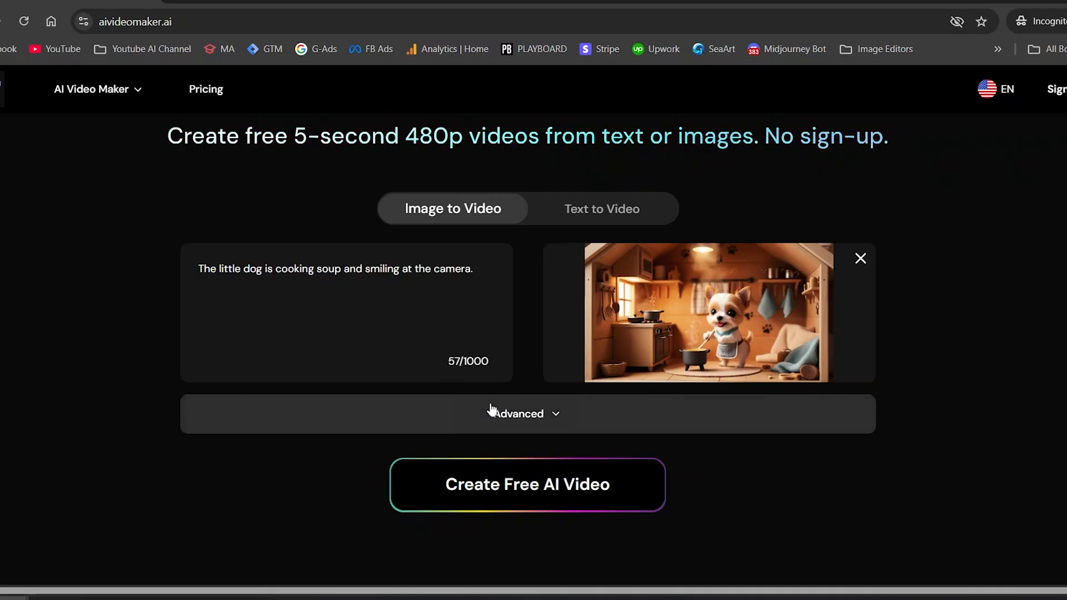
{"action": "left_click", "coordinate": [526, 414]}
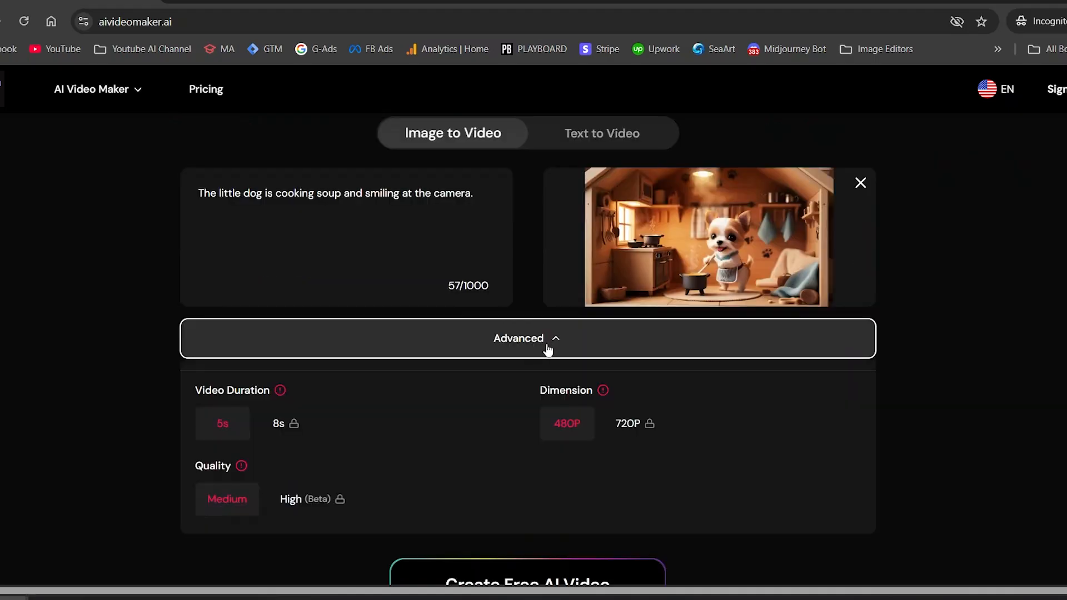
{"action": "scroll", "scroll_direction": "down", "scroll_amount": 3}
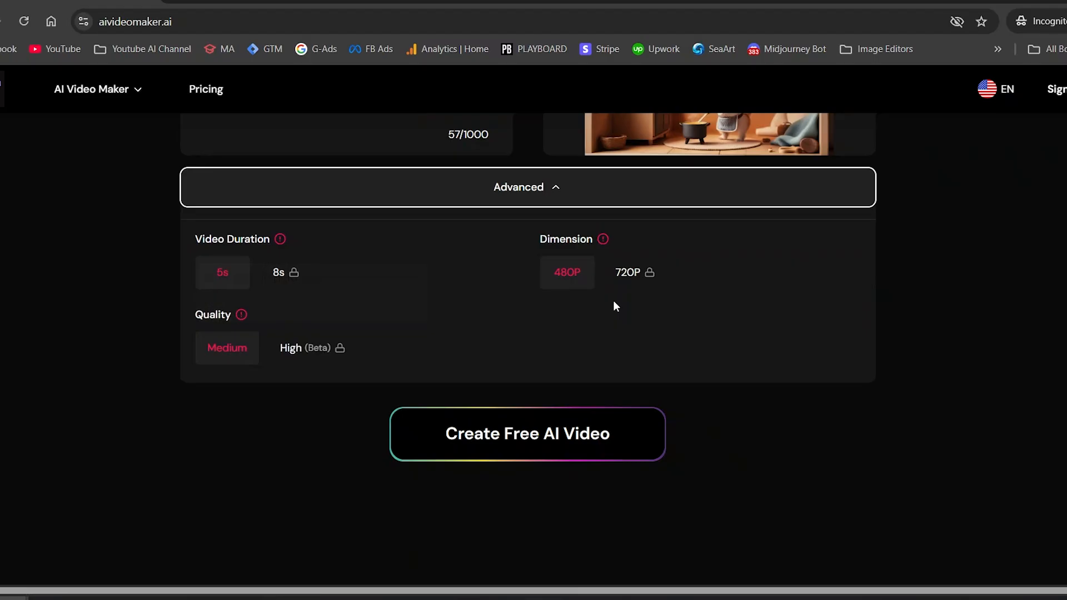
{"action": "mouse_move", "coordinate": [583, 399]}
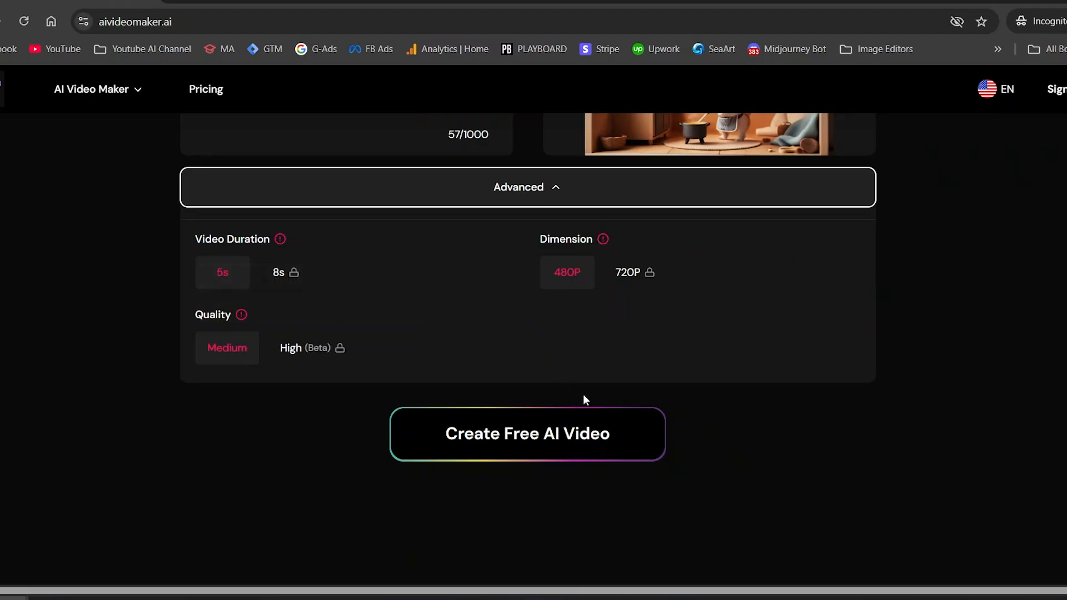
- Generate the cooking-dog video, play the finished clip back, then pause it
{"action": "left_click", "coordinate": [527, 433]}
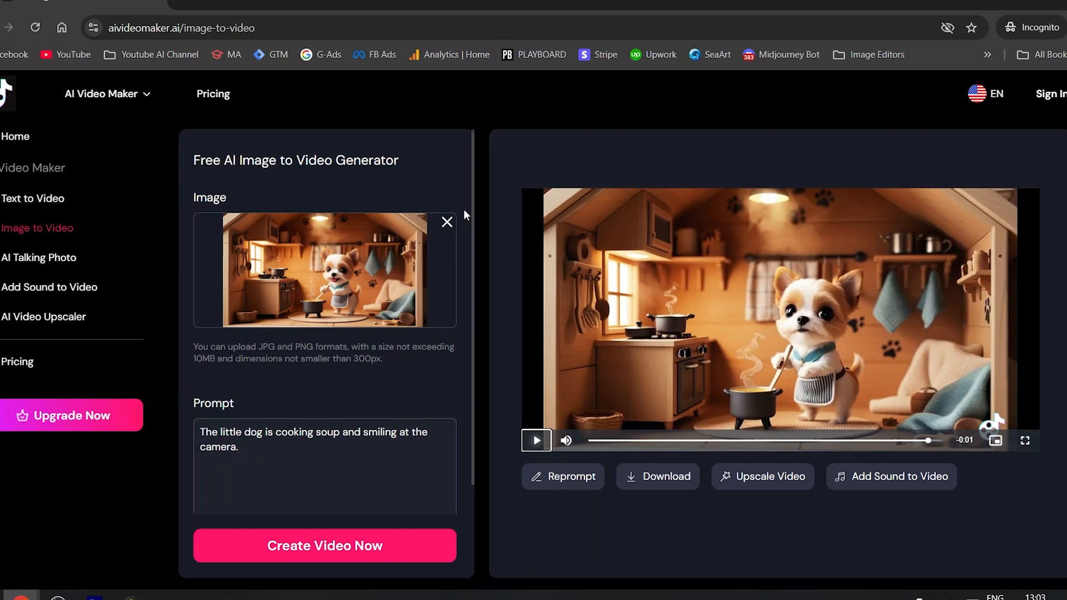
{"action": "mouse_move", "coordinate": [491, 166]}
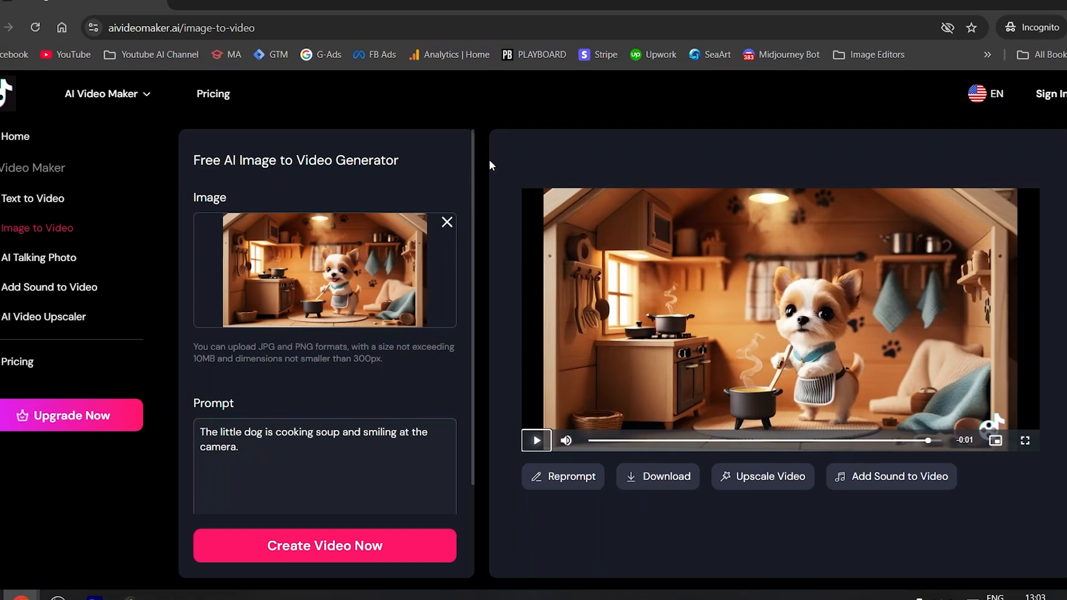
{"action": "mouse_move", "coordinate": [487, 192]}
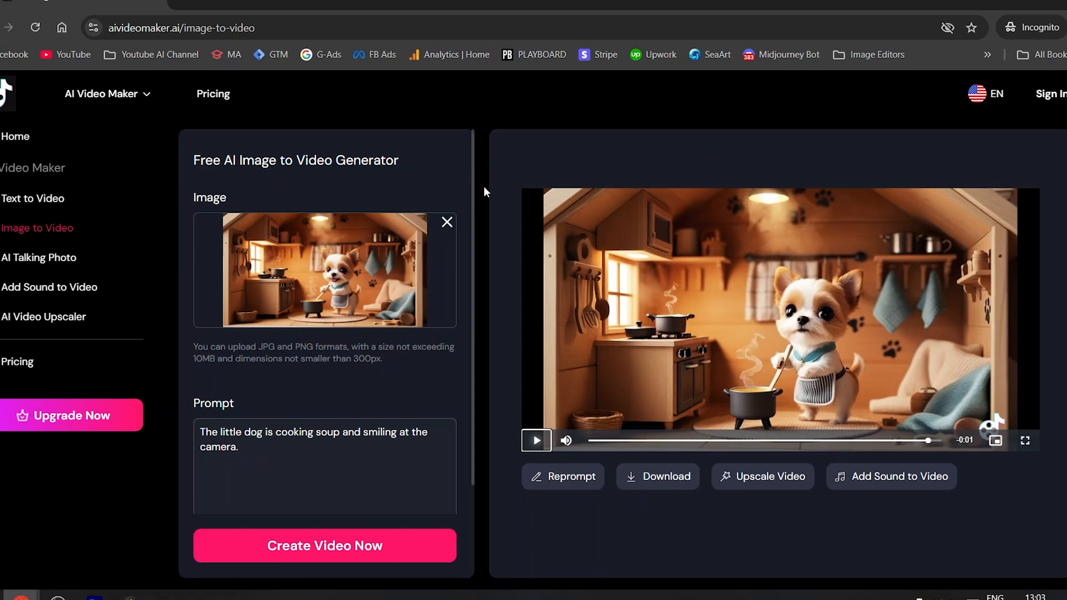
{"action": "mouse_move", "coordinate": [537, 441]}
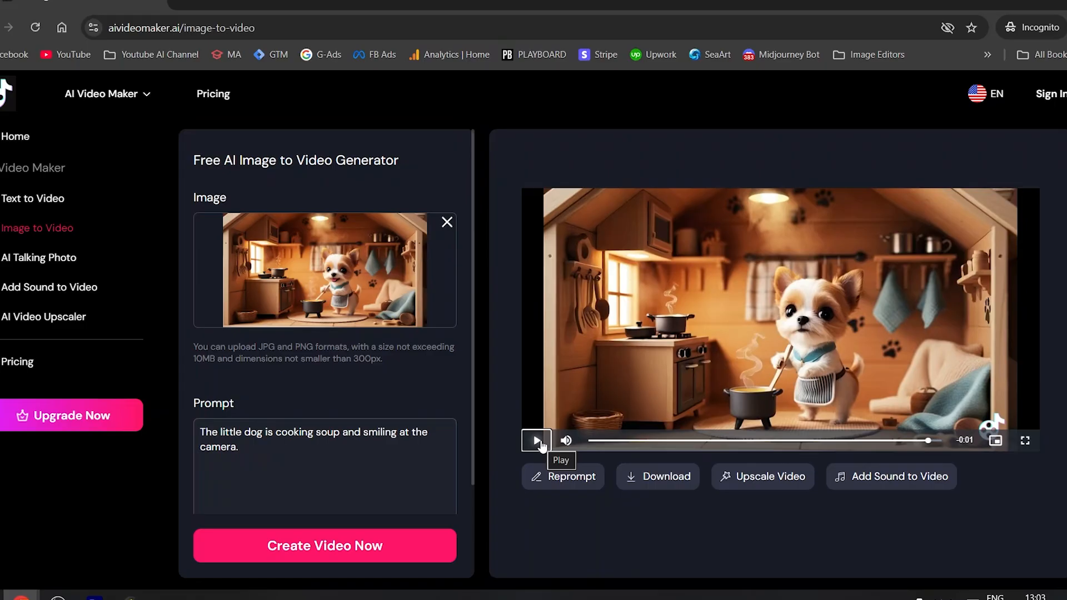
{"action": "left_click", "coordinate": [536, 441]}
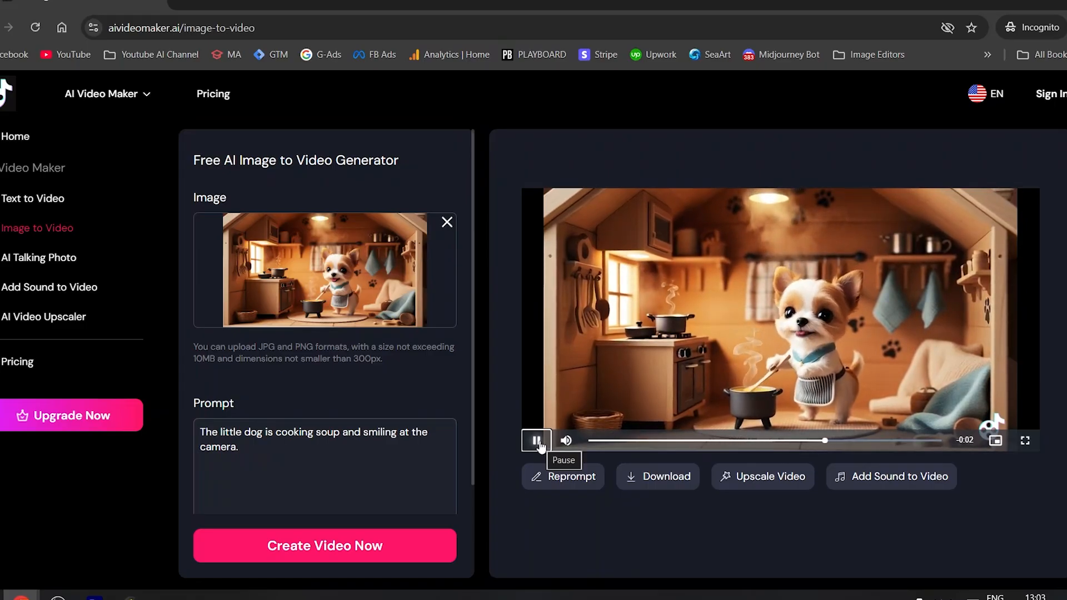
{"action": "left_click", "coordinate": [1026, 441]}
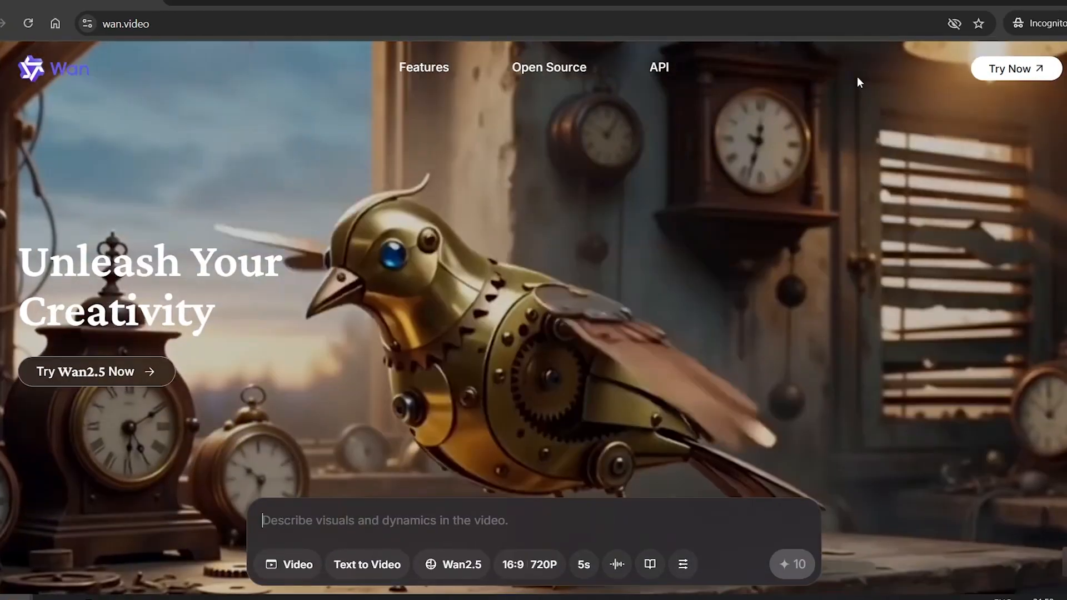
- Enter the Wan creation workspace via Try Now and browse the Explore gallery of example creations
{"action": "left_click", "coordinate": [1014, 68]}
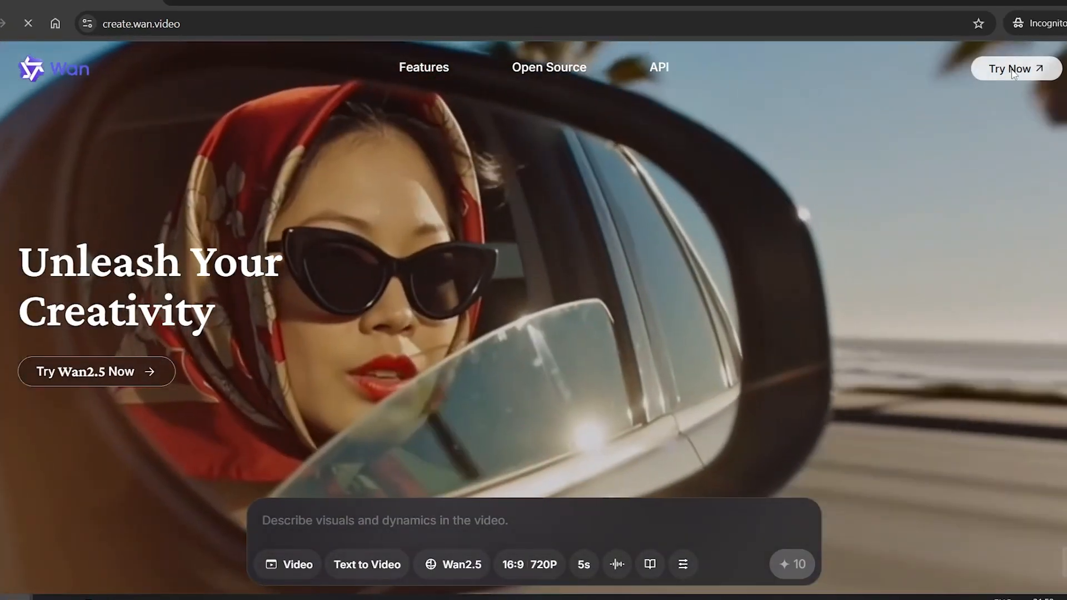
{"action": "left_click", "coordinate": [1015, 69]}
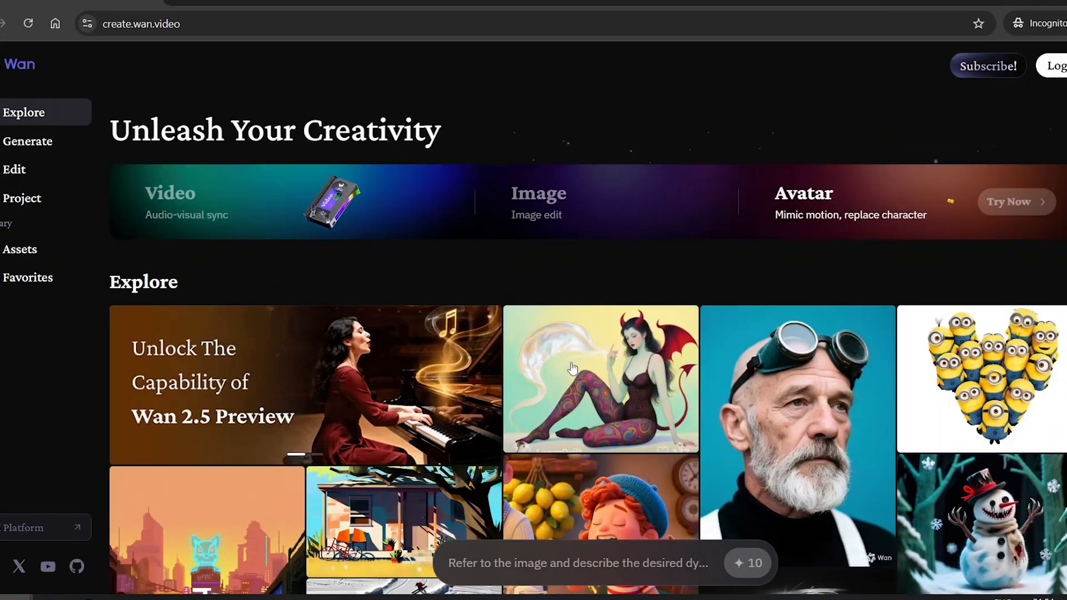
{"action": "scroll", "scroll_direction": "down", "scroll_amount": 3}
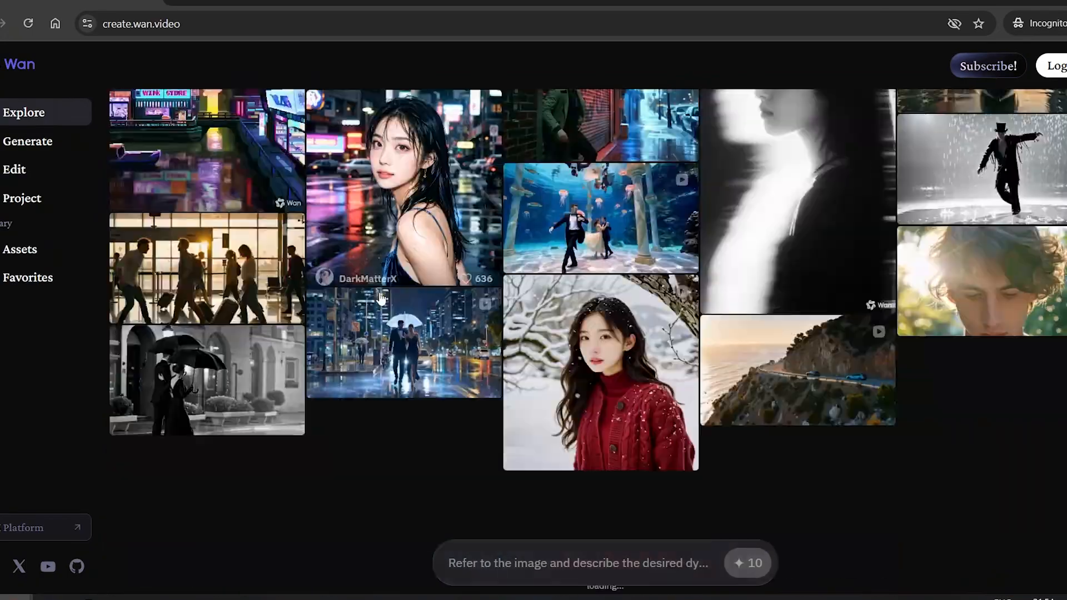
{"action": "left_click", "coordinate": [403, 343]}
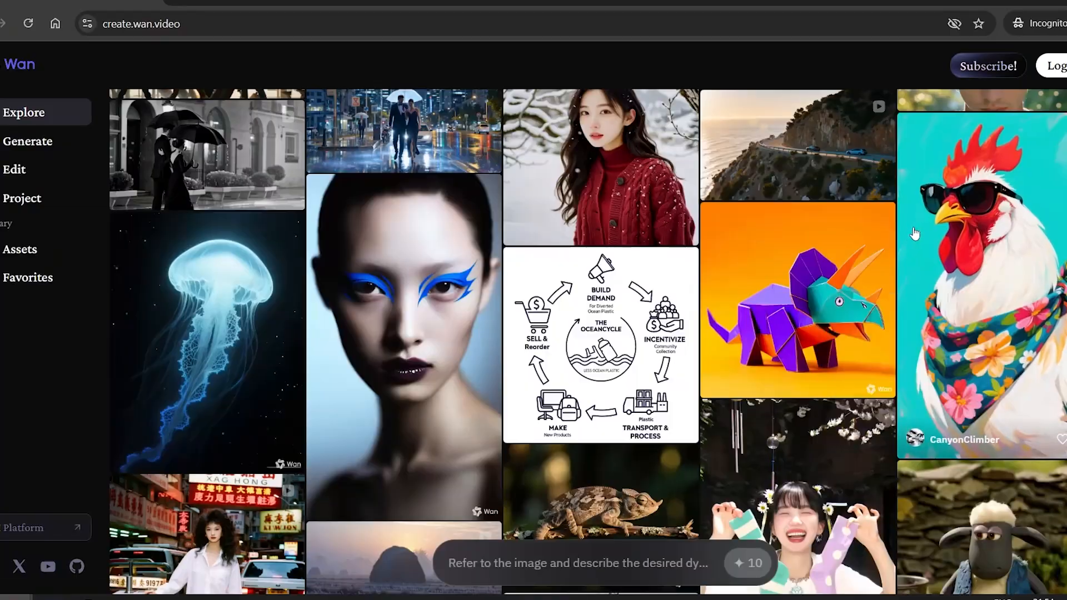
{"action": "left_click", "coordinate": [987, 66]}
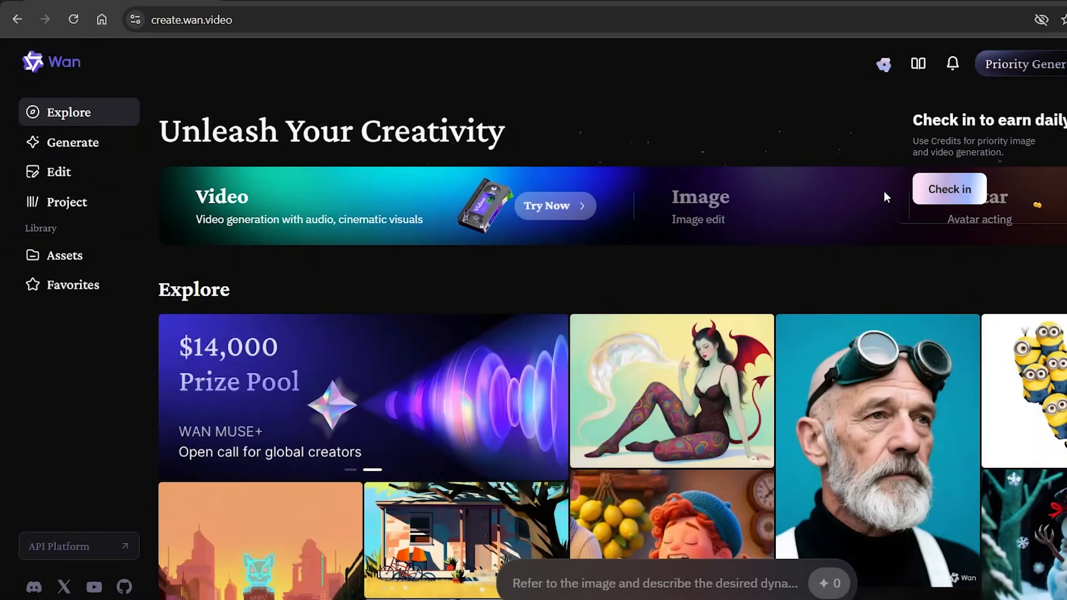
- Claim the daily check-in reward raising credits from 0 to 10 and dismiss the merge-tasks tip
{"action": "left_click", "coordinate": [68, 142]}
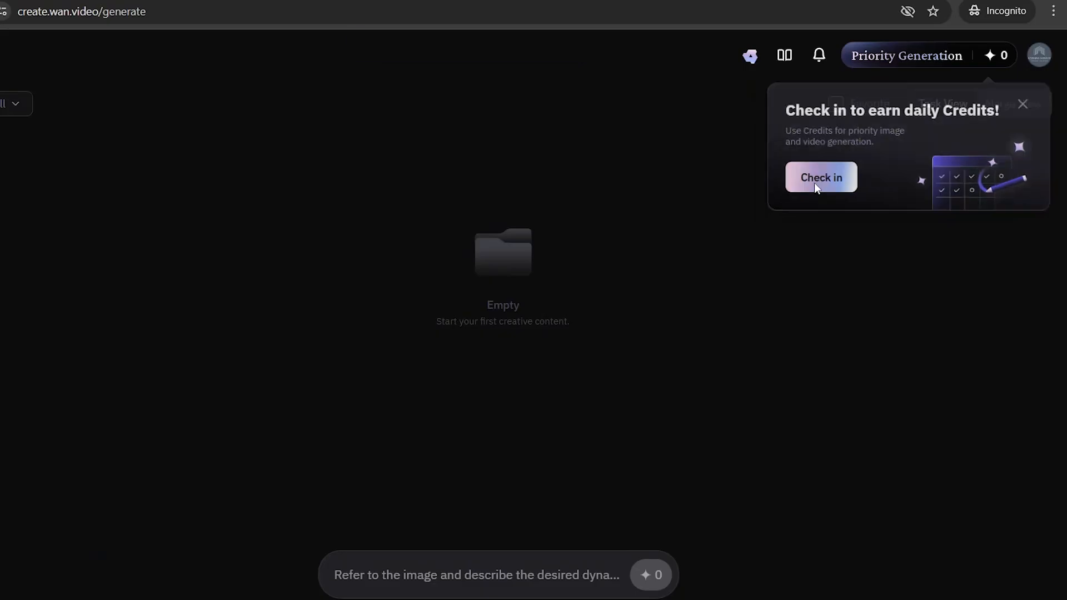
{"action": "left_click", "coordinate": [820, 177]}
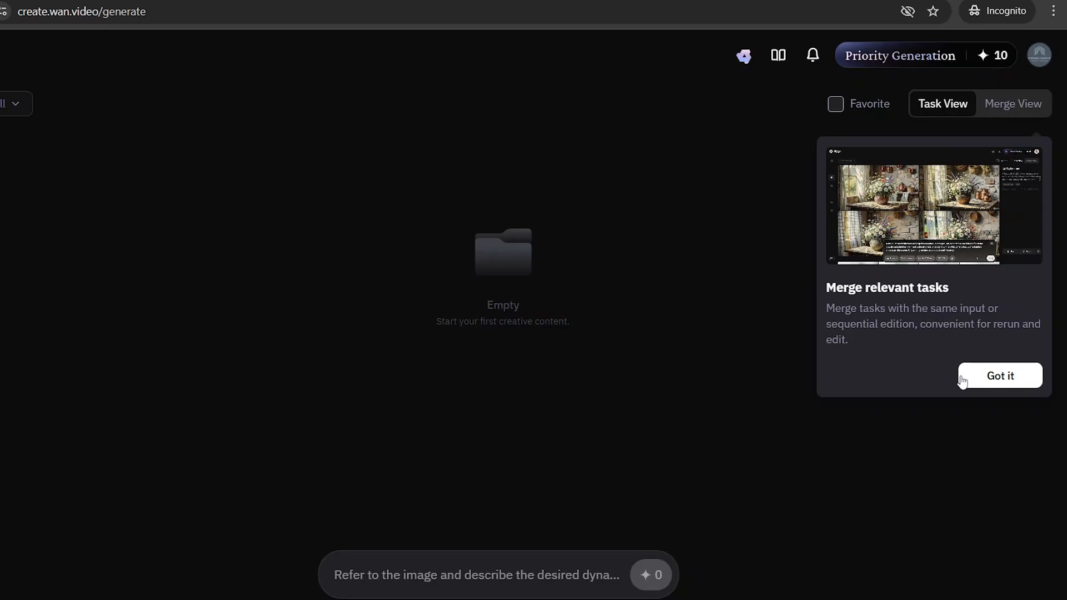
{"action": "left_click", "coordinate": [999, 376]}
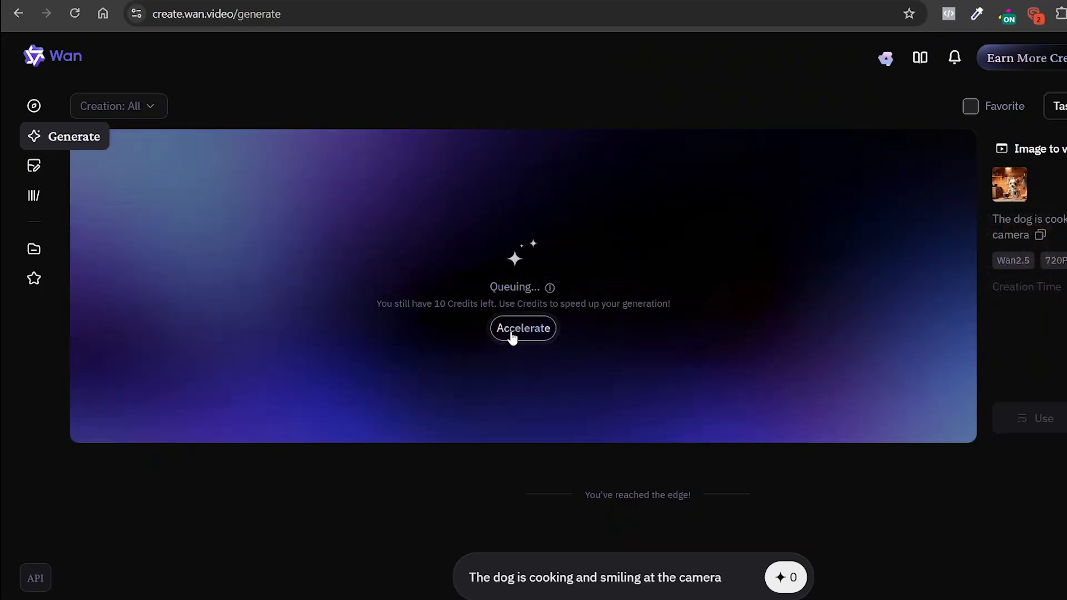
- Accelerate the queued cooking-dog generation by spending credits
{"action": "left_click", "coordinate": [522, 328]}
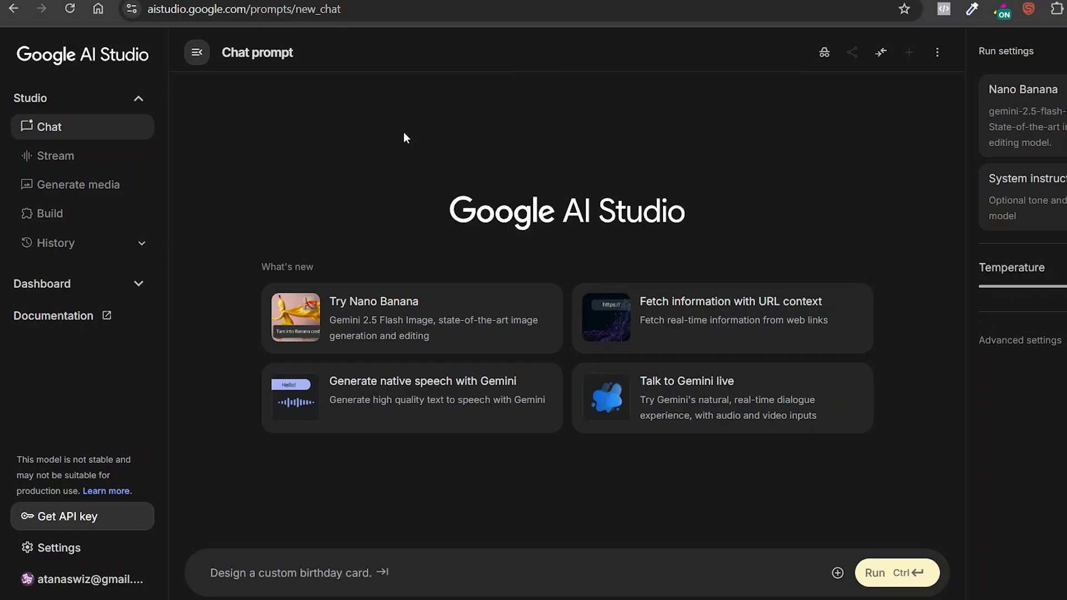
{"action": "mouse_move", "coordinate": [393, 150]}
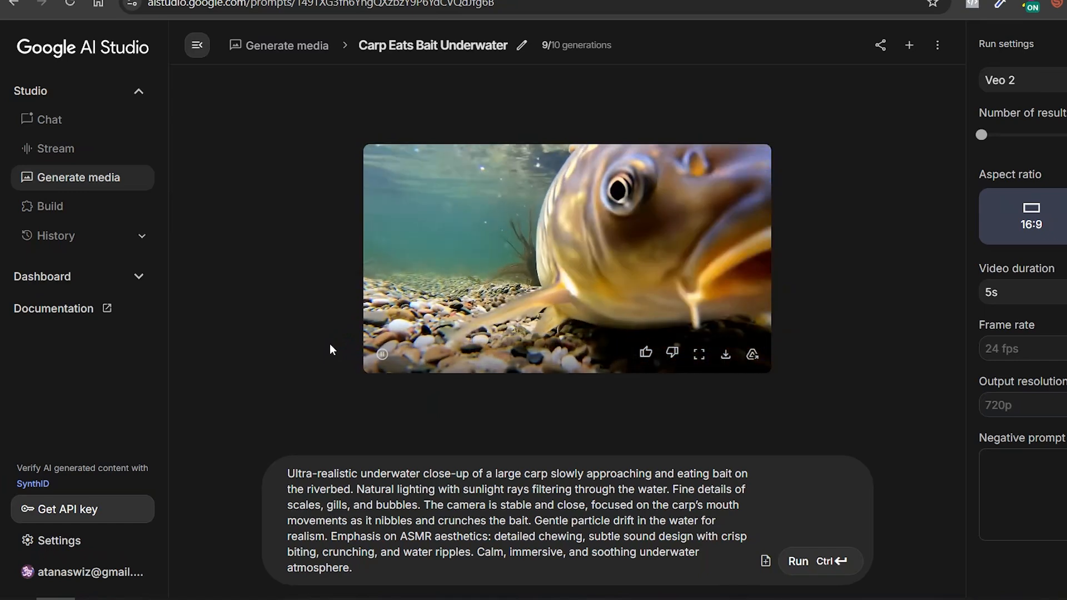
- Leave the carp underwater chat and go to Generate media for a new Veo video page
{"action": "left_click", "coordinate": [48, 127]}
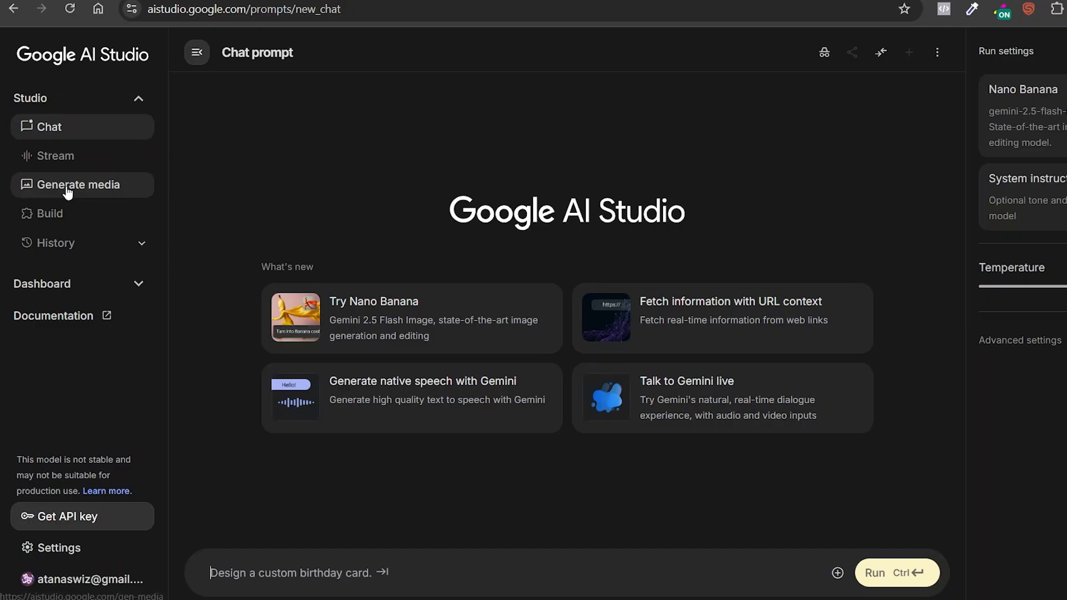
{"action": "left_click", "coordinate": [80, 184]}
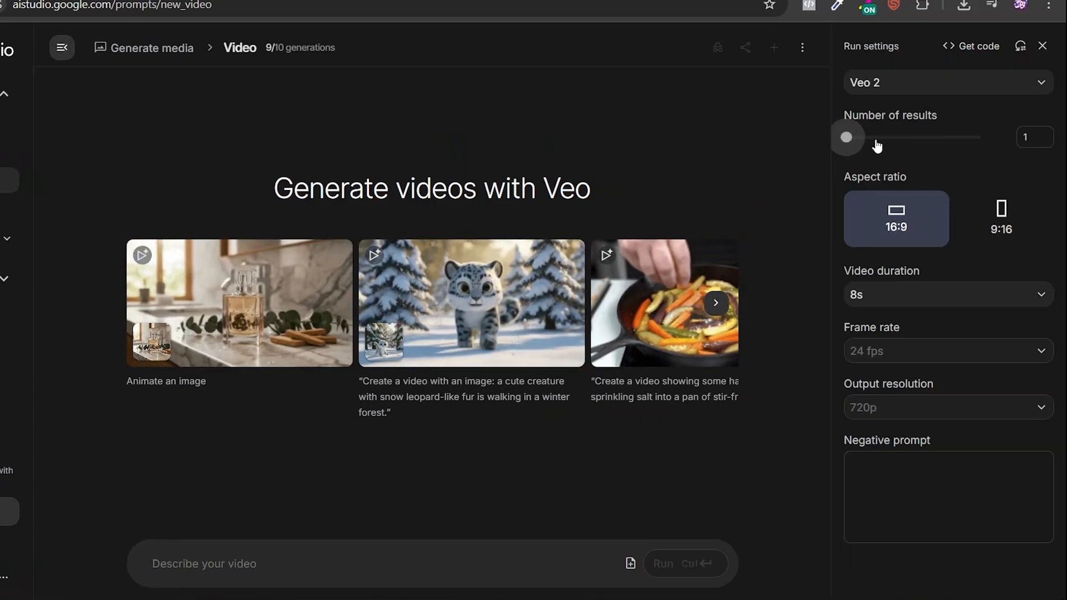
- Keep the Veo 2 video duration at 8 seconds with one 16:9 result
{"action": "left_click", "coordinate": [1001, 219]}
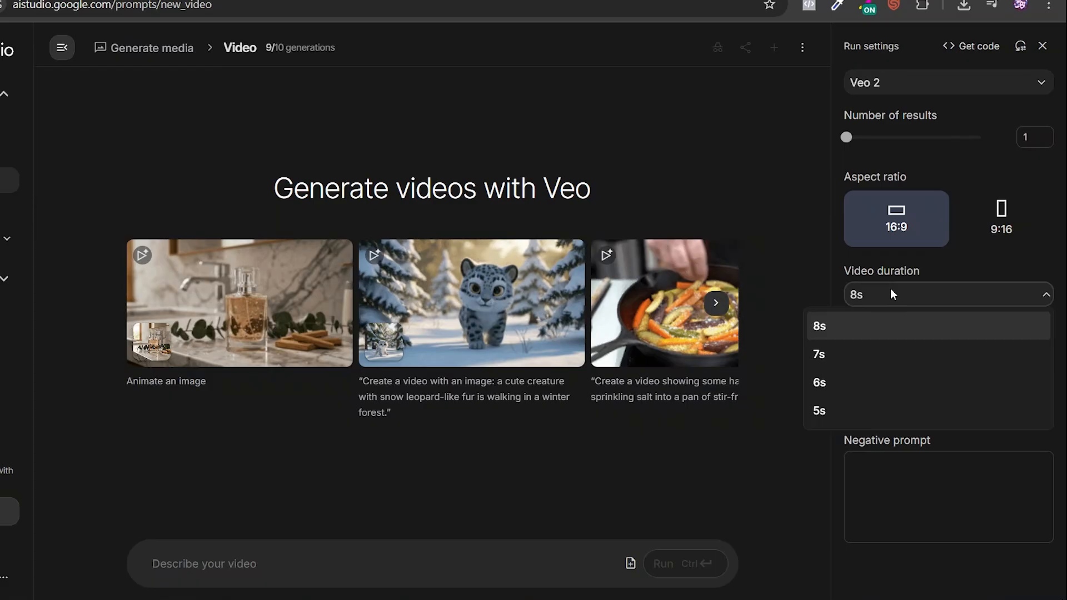
{"action": "left_click", "coordinate": [819, 325]}
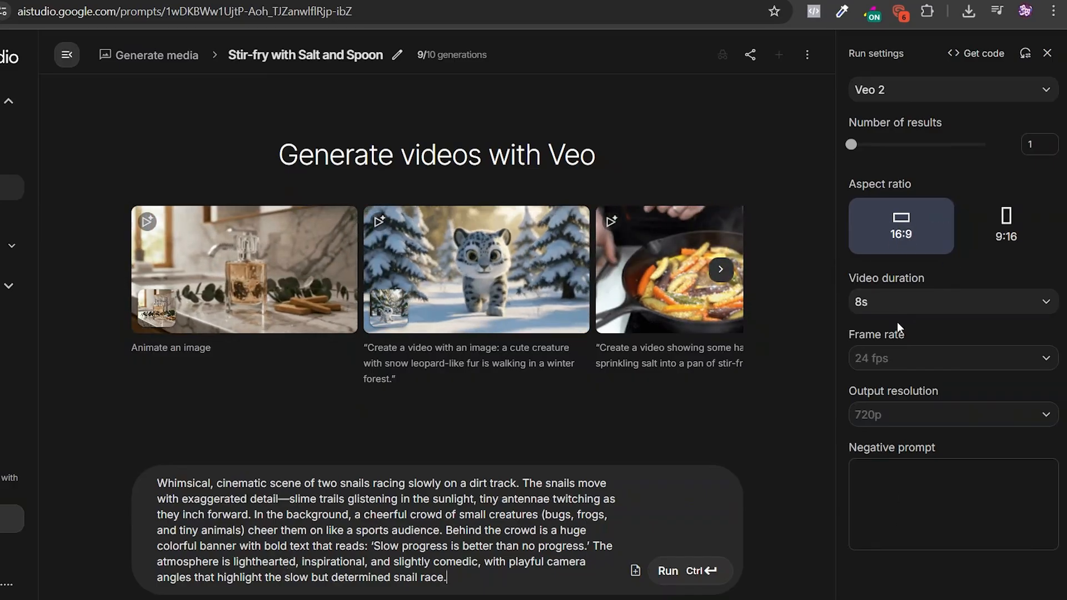
- Run the Veo 2 generation of the whimsical snail-race video with its slow-progress banner
{"action": "left_click", "coordinate": [687, 570]}
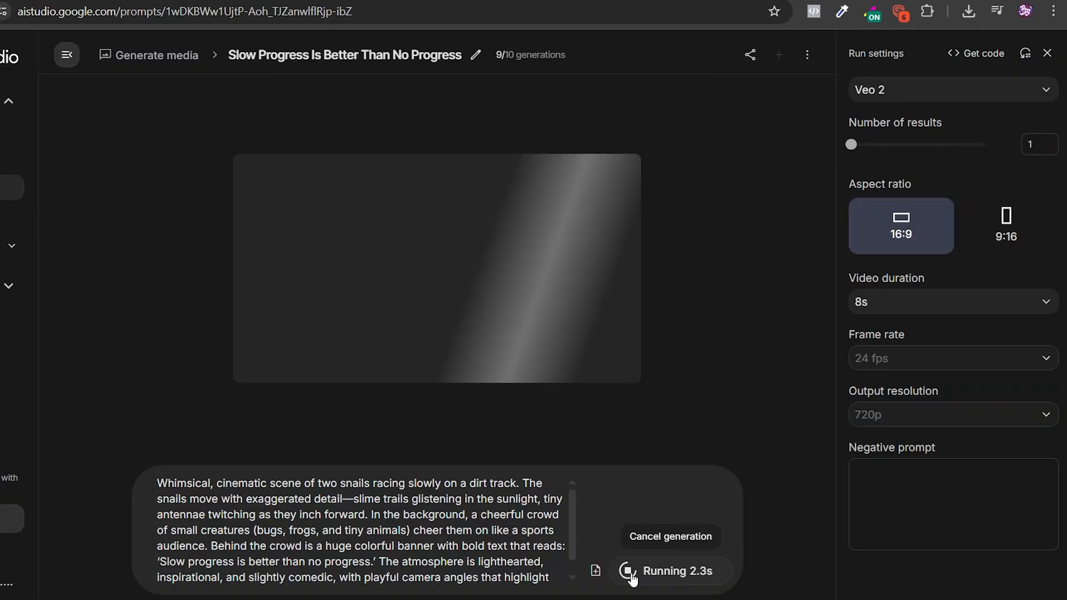
{"action": "mouse_move", "coordinate": [609, 492]}
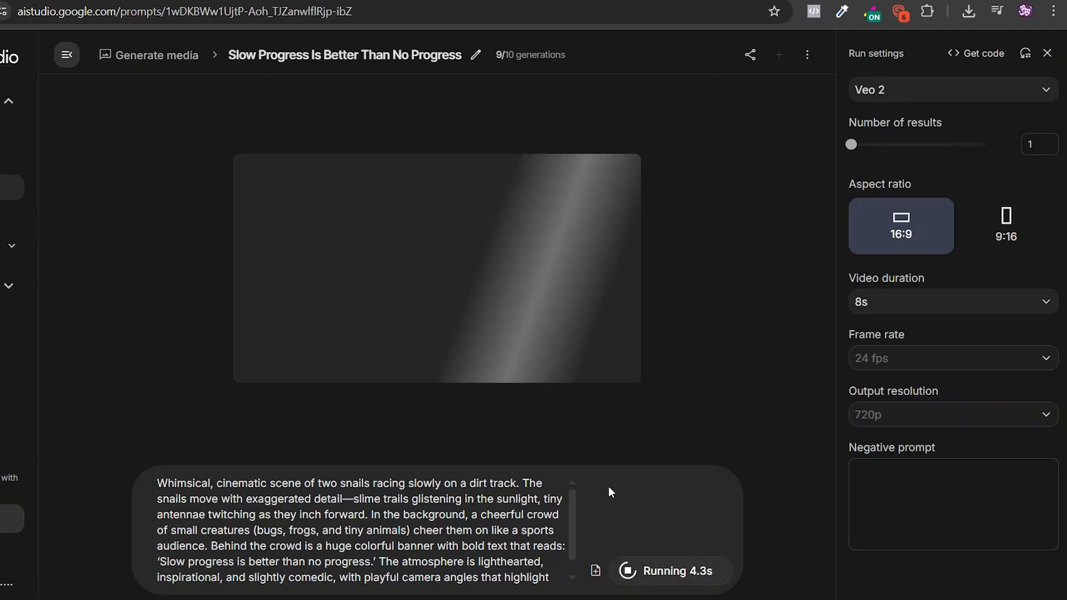
{"action": "key", "text": "ctrl+f"}
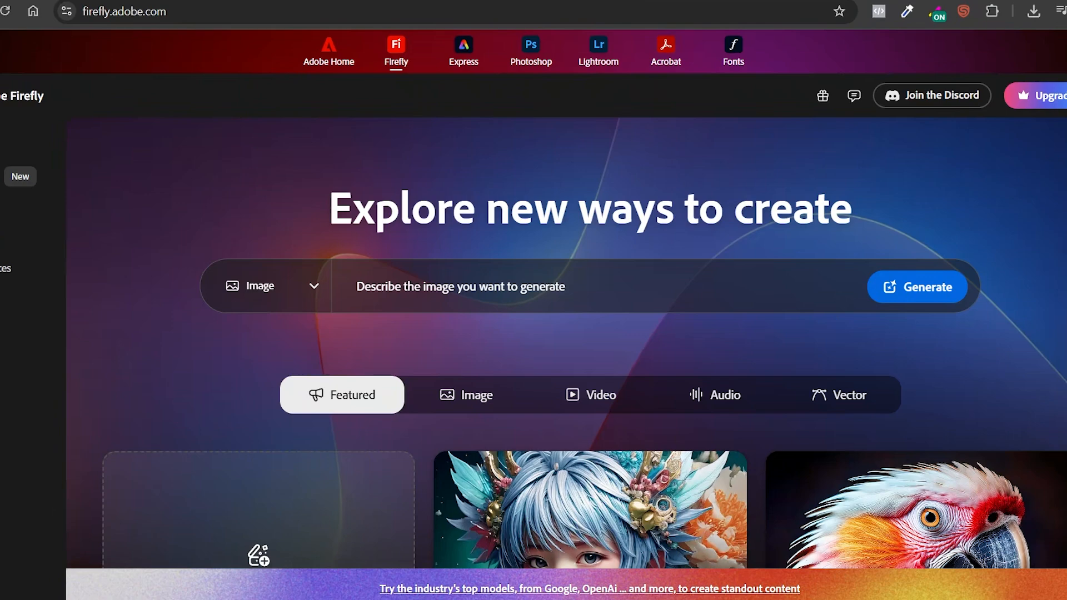
- Scroll down the Adobe Firefly homepage toward the Text to video generator
{"action": "scroll", "scroll_direction": "down", "scroll_amount": 3}
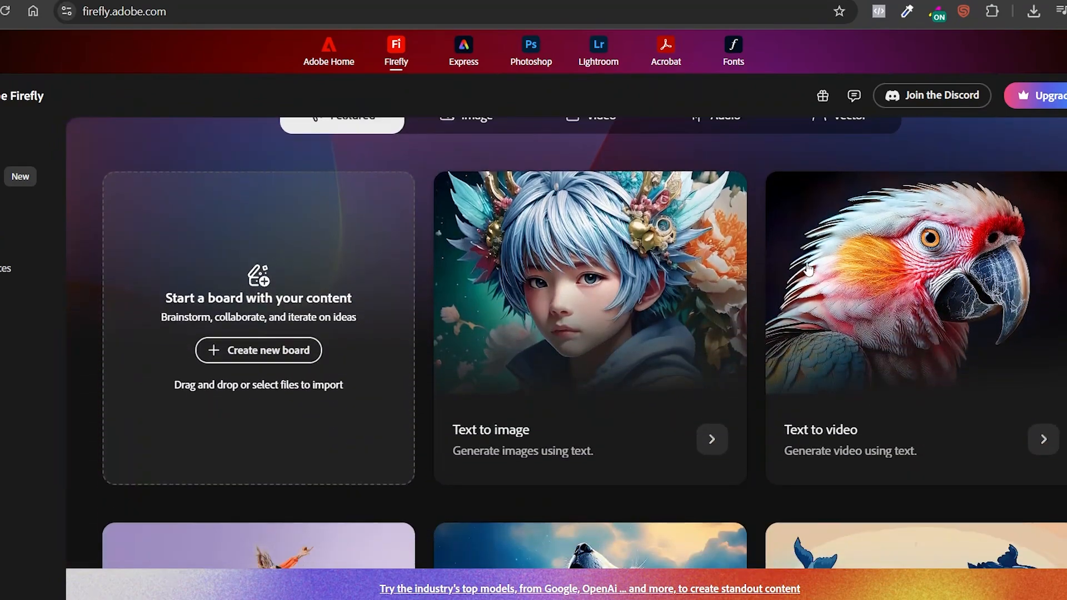
{"action": "scroll", "scroll_direction": "down", "scroll_amount": 3}
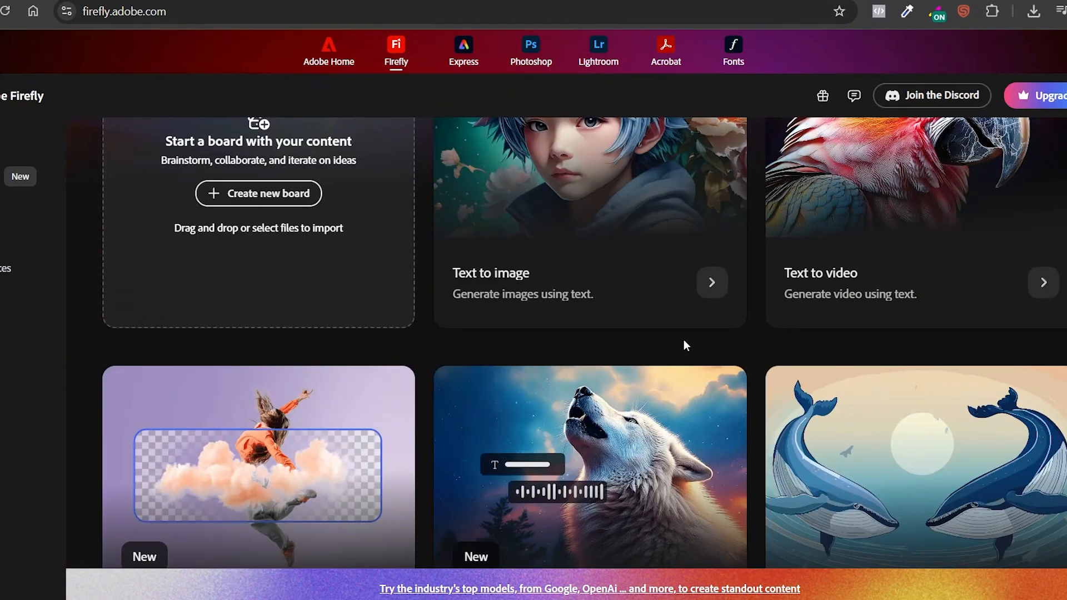
{"action": "scroll", "scroll_direction": "down", "scroll_amount": 3}
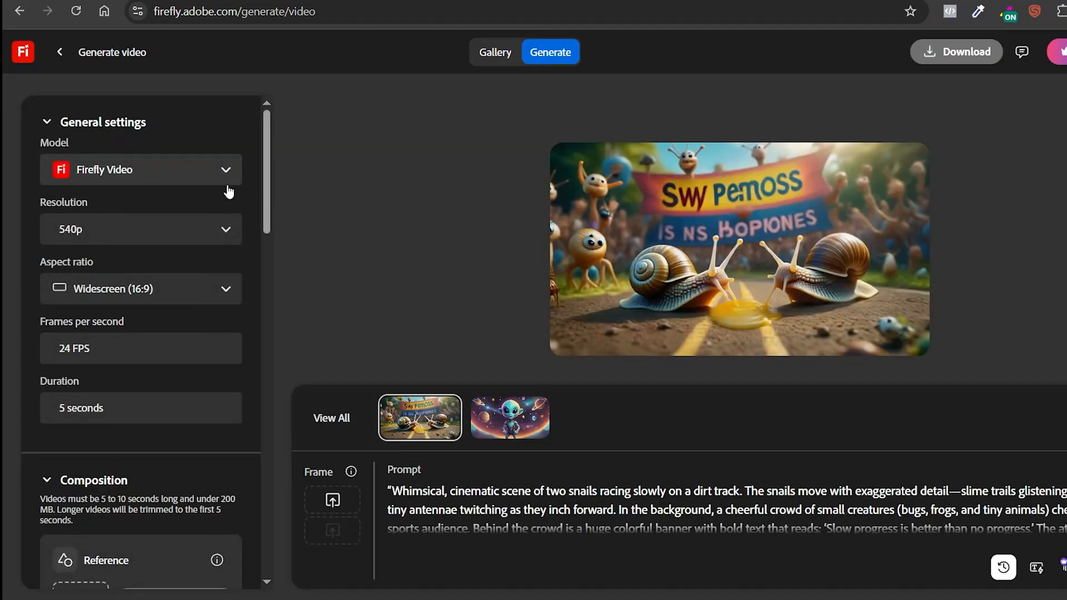
{"action": "left_click", "coordinate": [142, 229]}
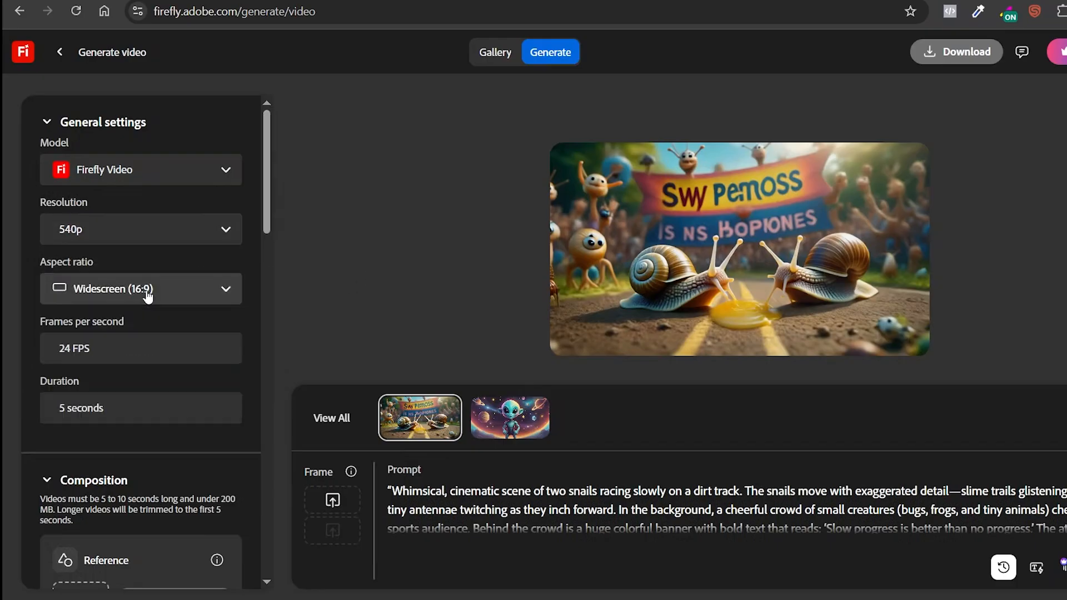
{"action": "scroll", "scroll_direction": "down", "scroll_amount": 3}
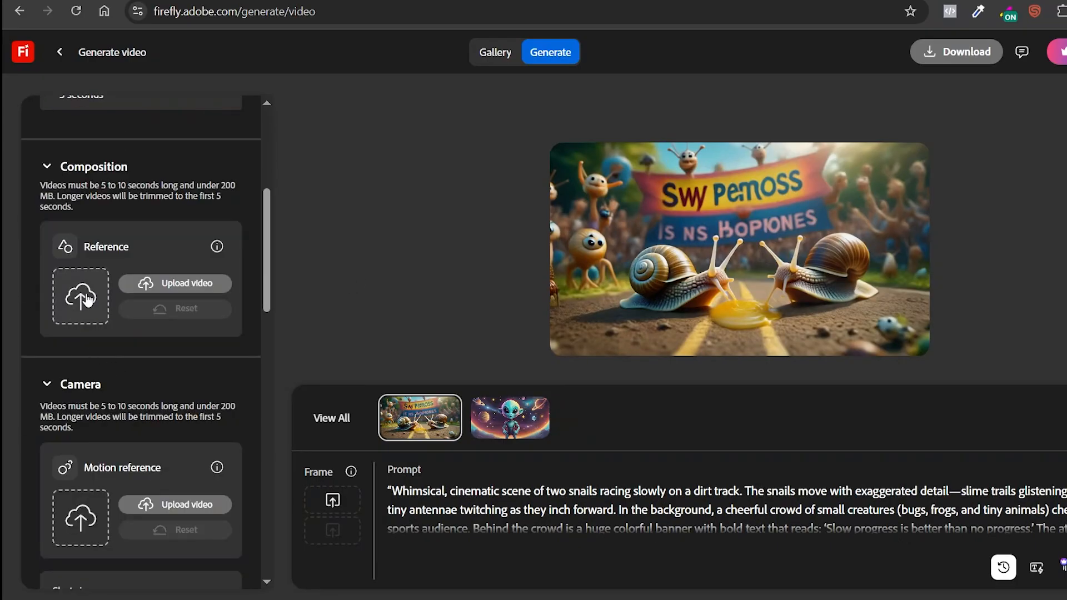
{"action": "scroll", "scroll_direction": "down", "scroll_amount": 3}
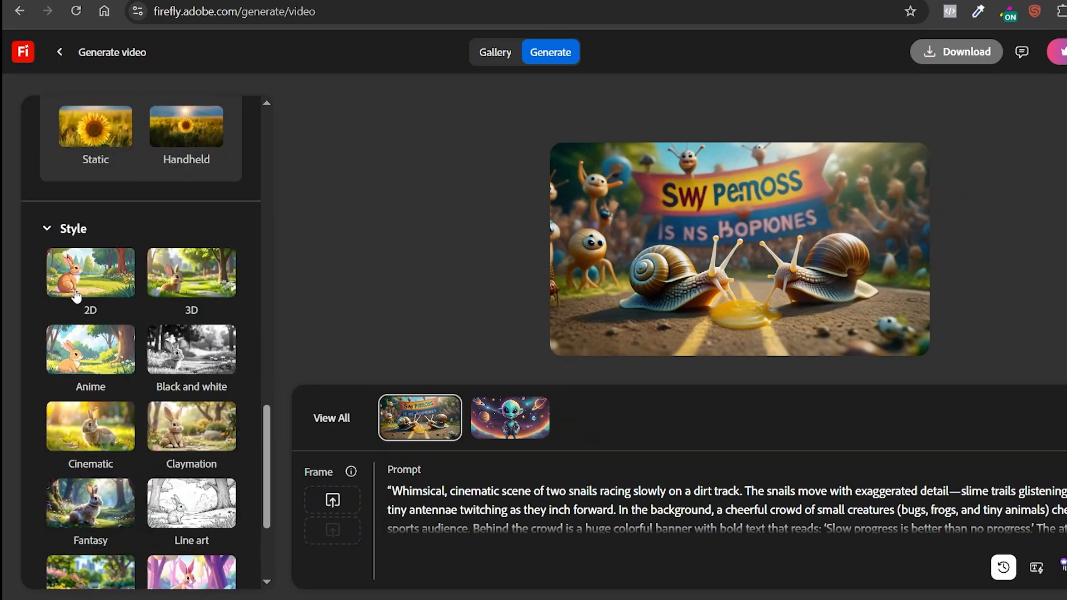
{"action": "scroll", "scroll_direction": "down", "scroll_amount": 3}
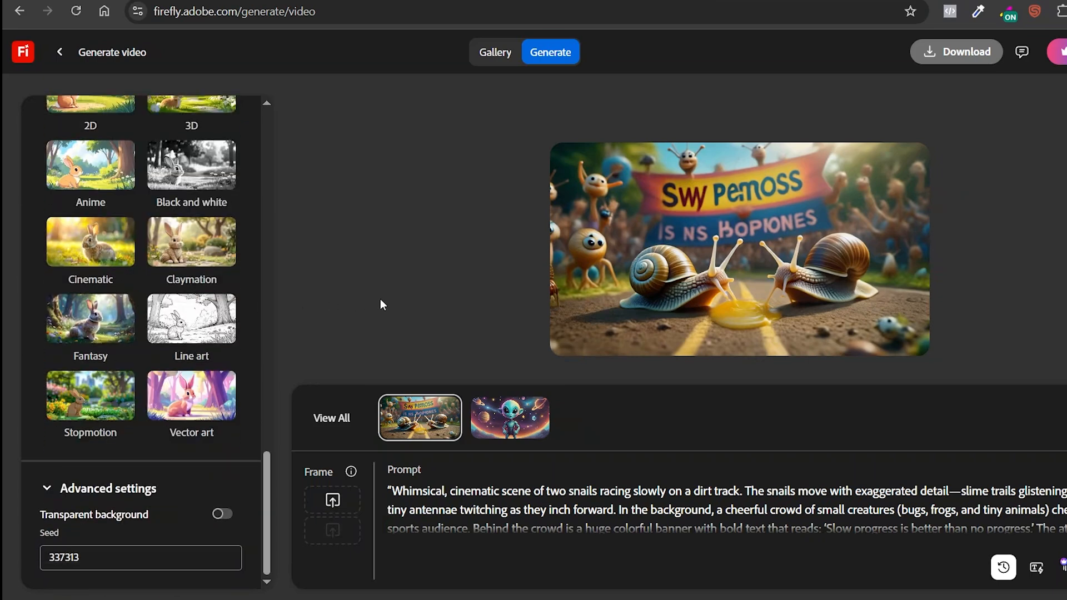
{"action": "mouse_move", "coordinate": [477, 354]}
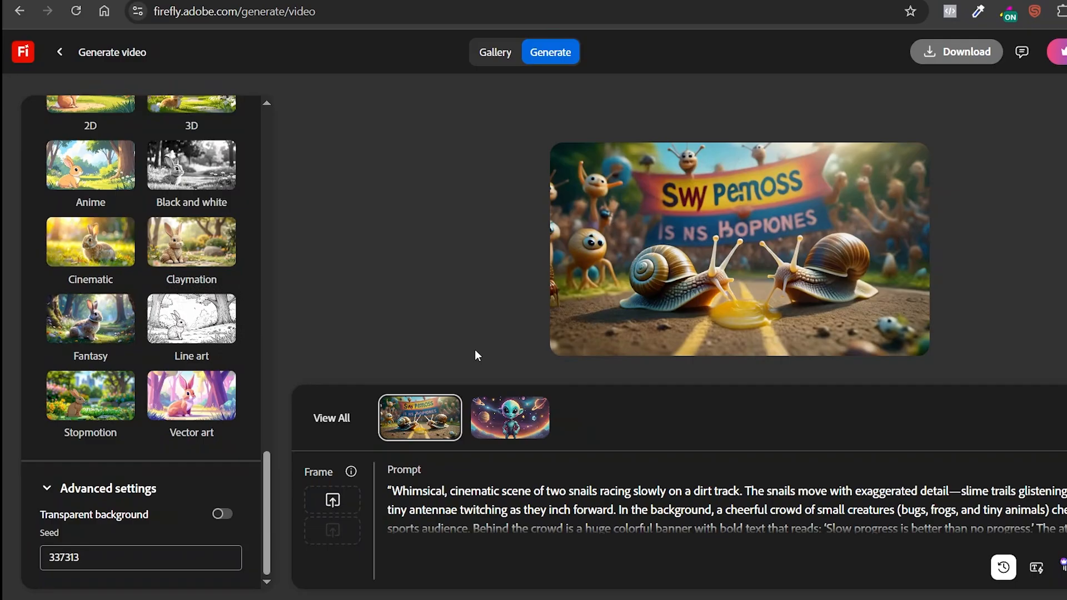
{"action": "left_click", "coordinate": [509, 417]}
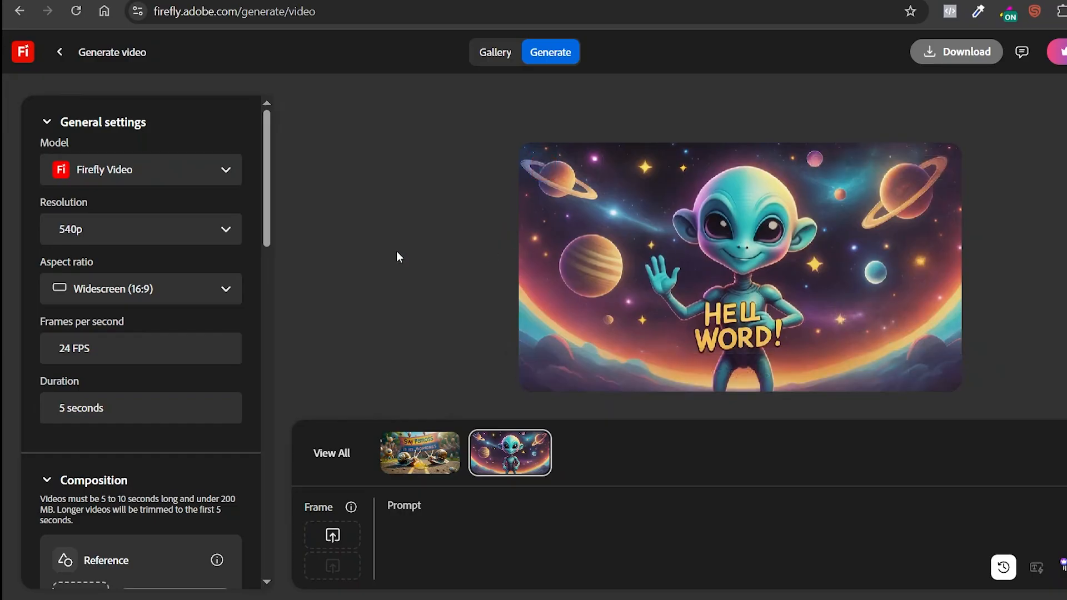
{"action": "mouse_move", "coordinate": [188, 348]}
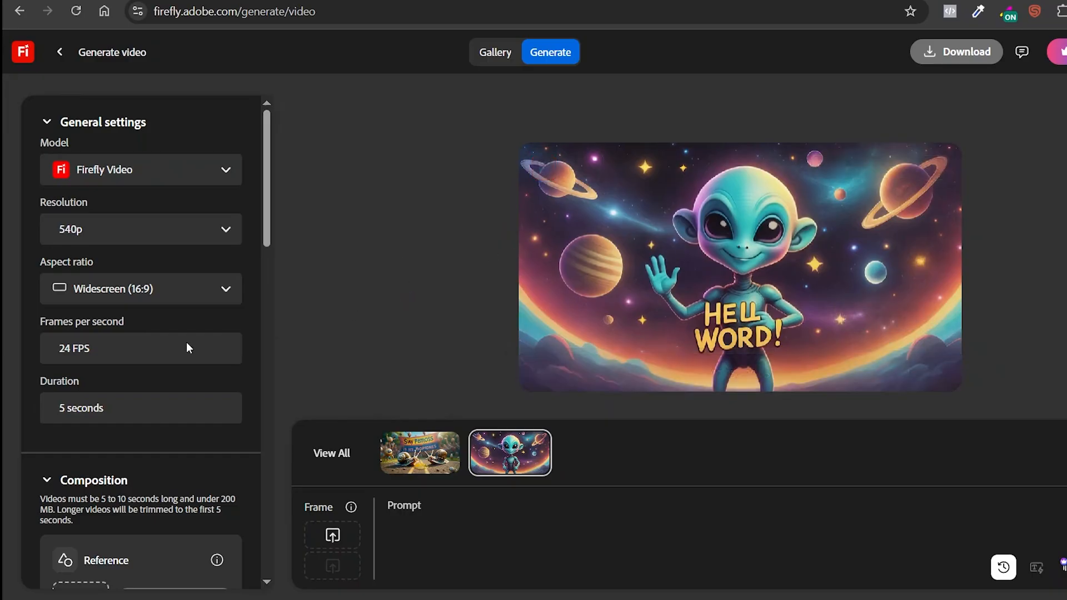
- Scroll to the prompt area with the brown-bear-reading-an-anatomy-book prompt in place
{"action": "scroll", "scroll_direction": "down", "scroll_amount": 3}
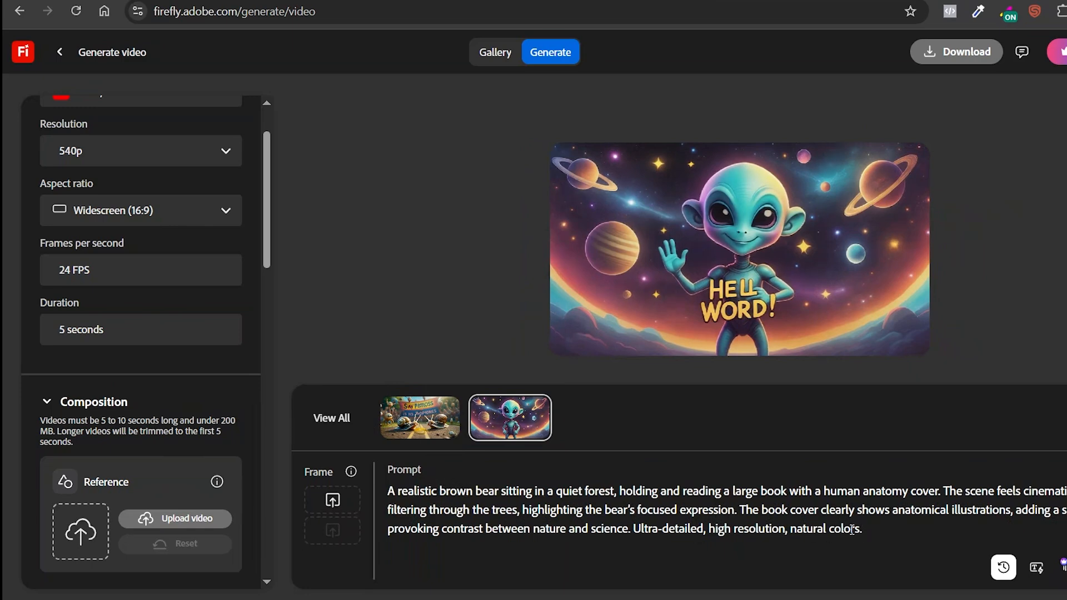
- Generate the 5-second bear-reading-anatomy-book clip and play the result
{"action": "left_click", "coordinate": [860, 529]}
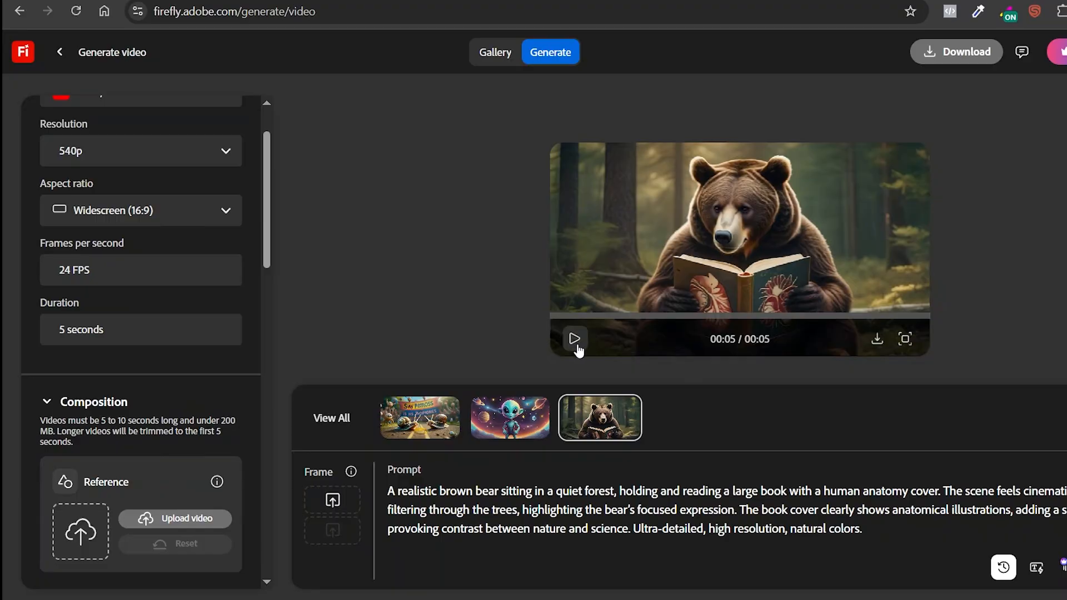
{"action": "left_click", "coordinate": [575, 339]}
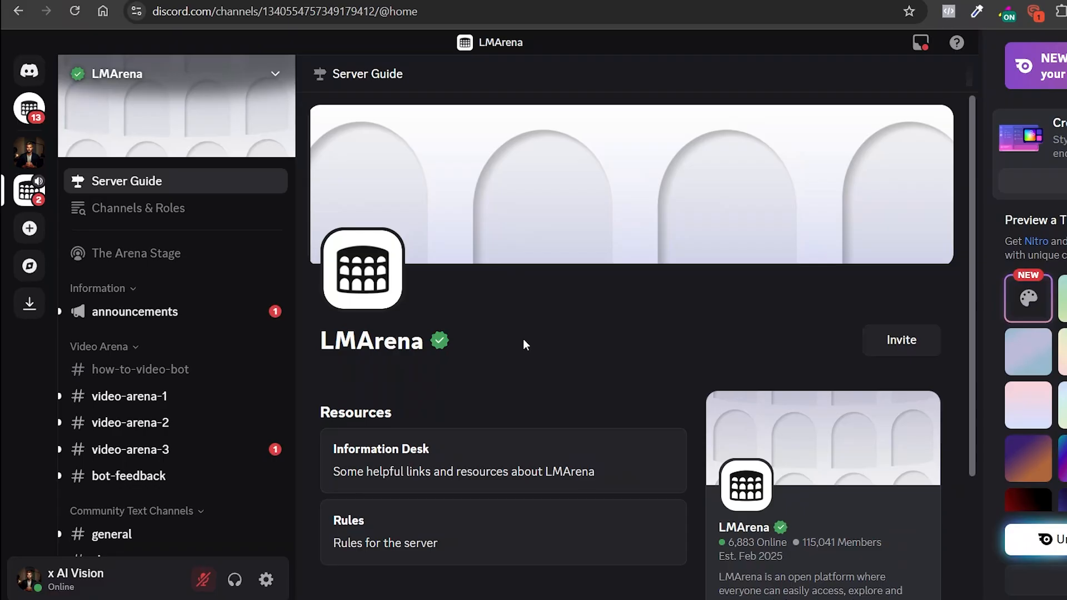
{"action": "left_click", "coordinate": [129, 396]}
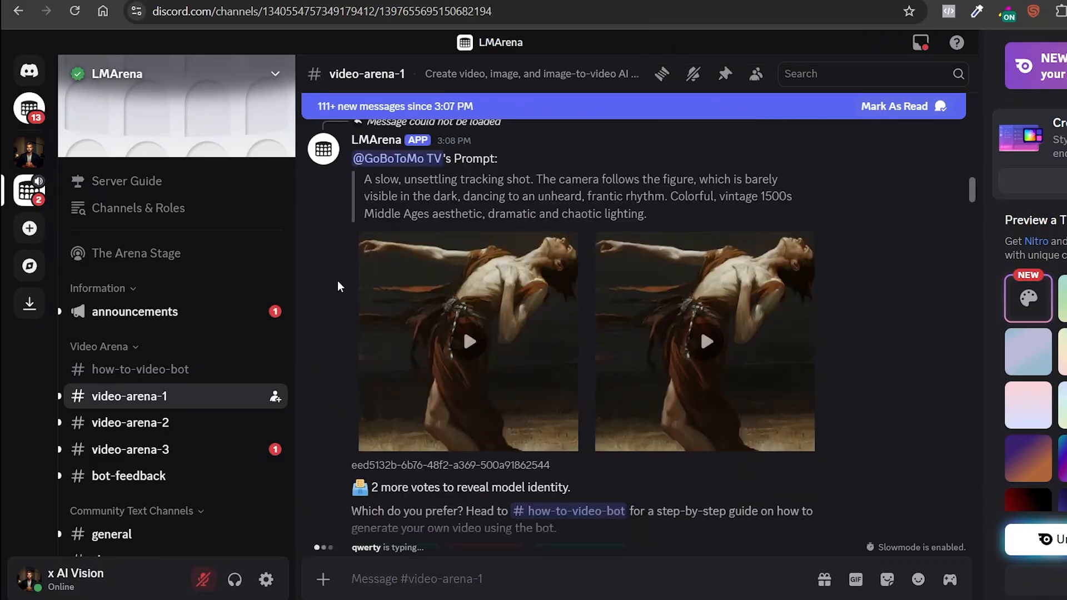
{"action": "mouse_move", "coordinate": [468, 347]}
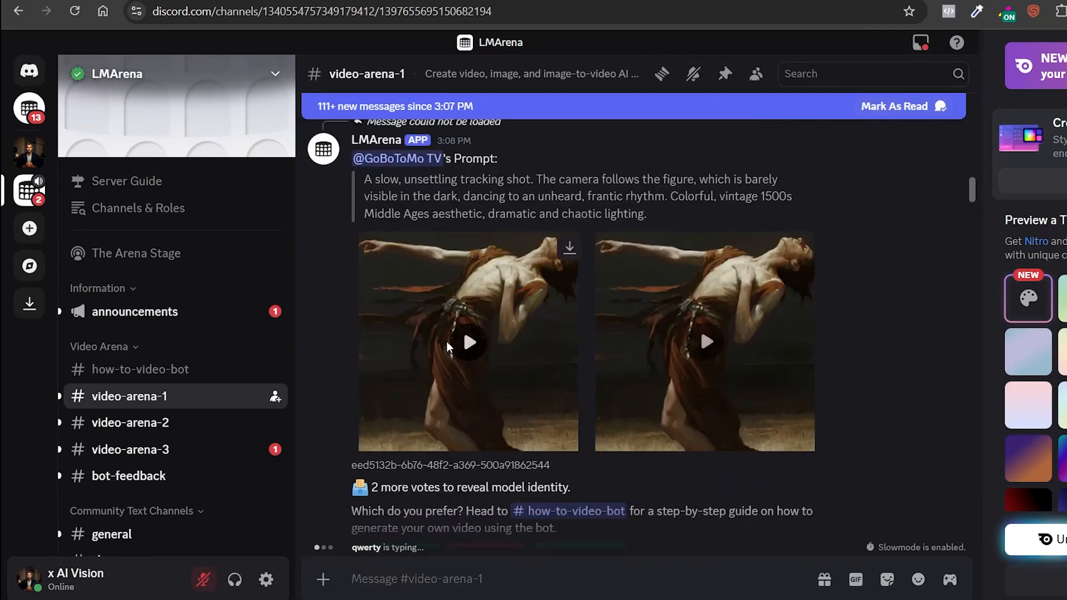
{"action": "left_click", "coordinate": [469, 342]}
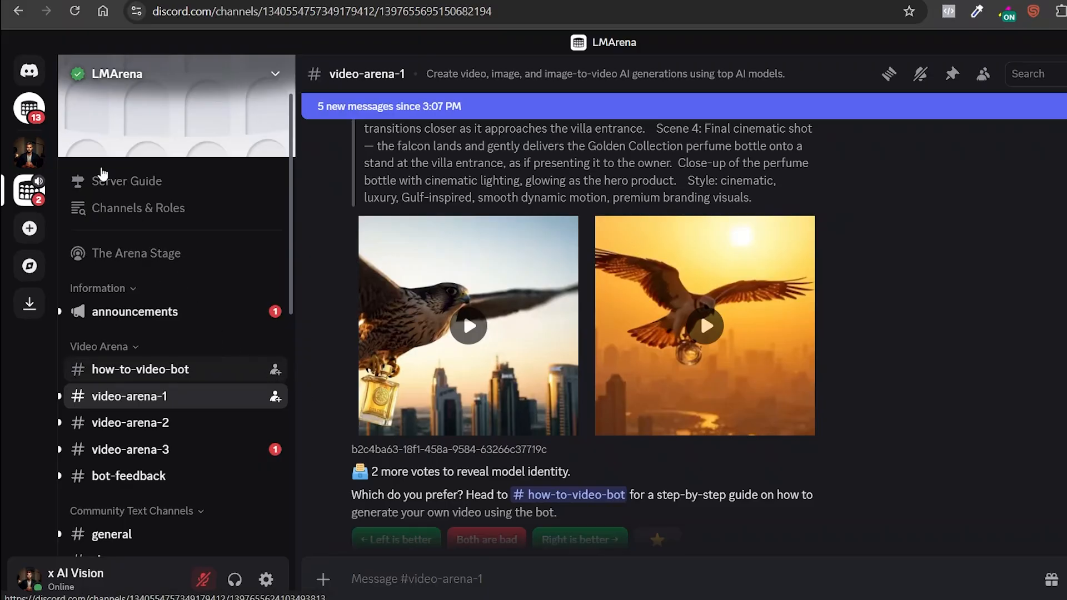
{"action": "mouse_move", "coordinate": [29, 70]}
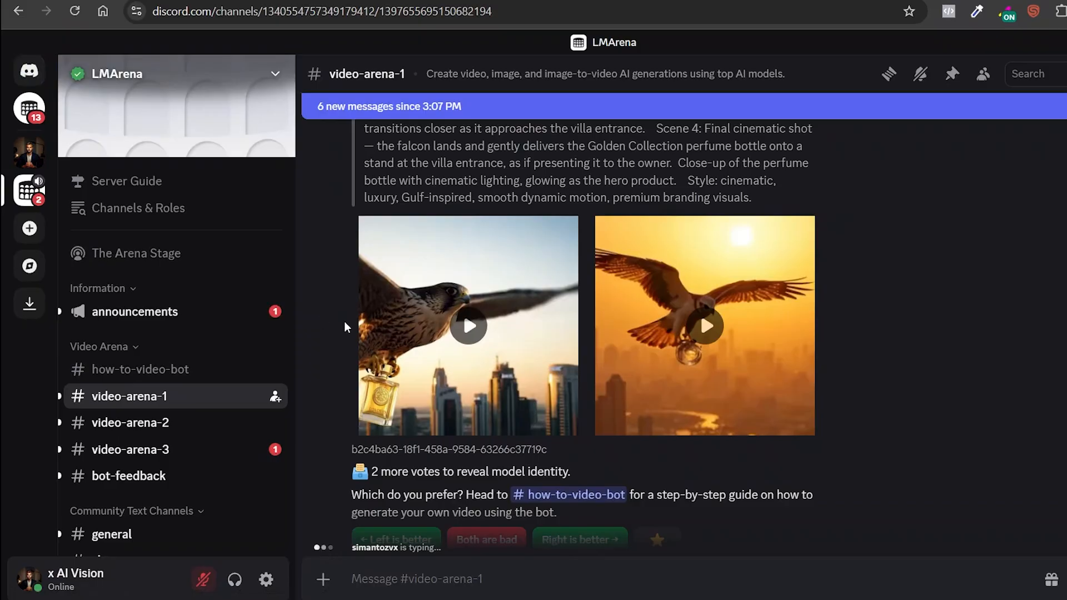
{"action": "scroll", "scroll_direction": "down", "scroll_amount": 3}
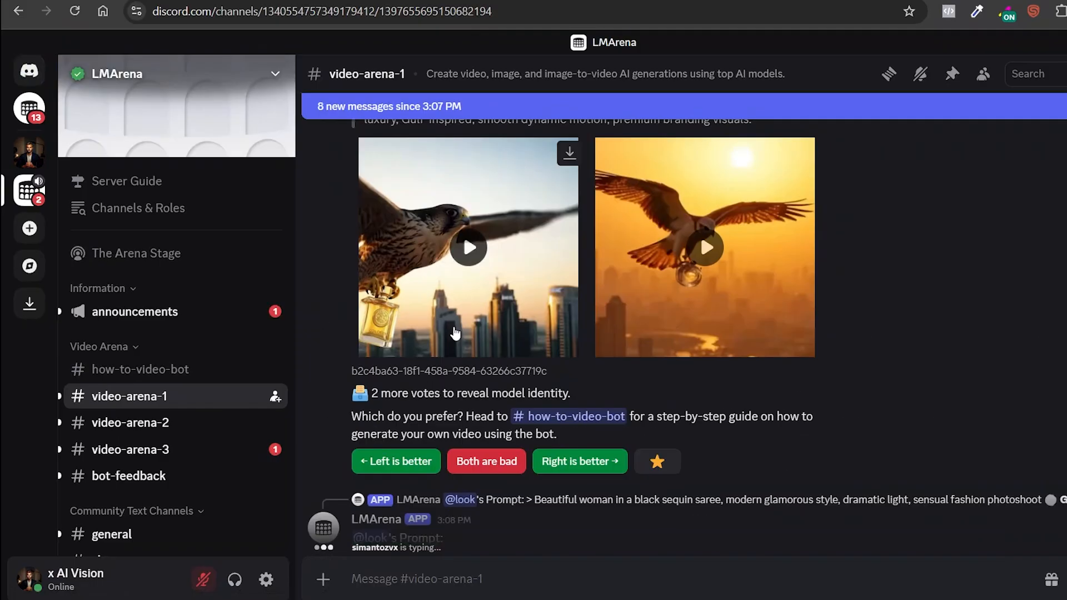
{"action": "scroll", "scroll_direction": "down", "scroll_amount": 3}
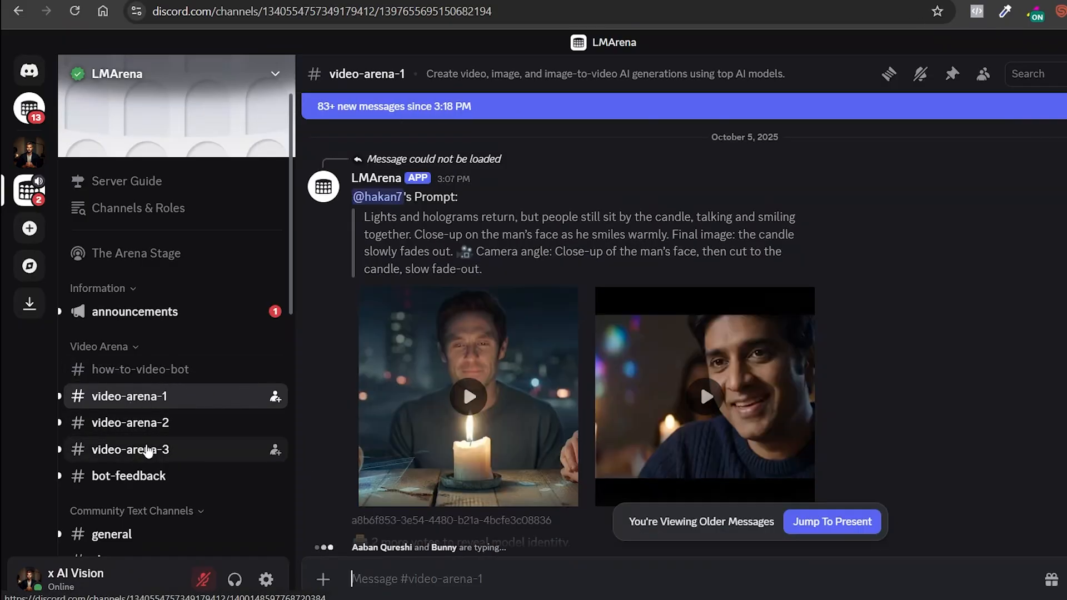
- In #video-arena-3, send an /image-to-video request with the bear-reading-a-book picture attached
{"action": "left_click", "coordinate": [129, 449]}
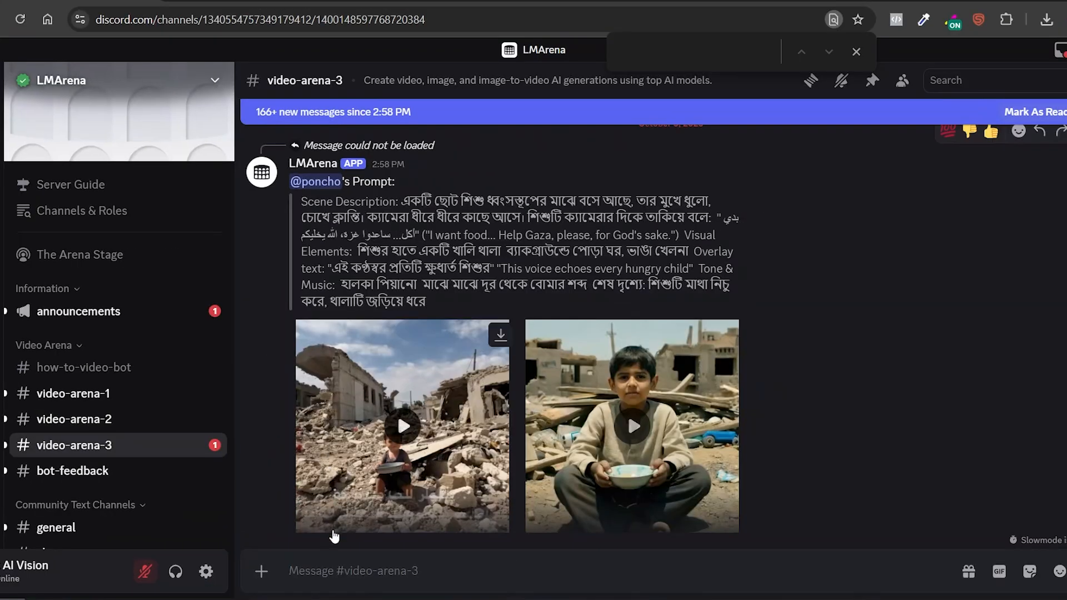
{"action": "type", "text": "/"}
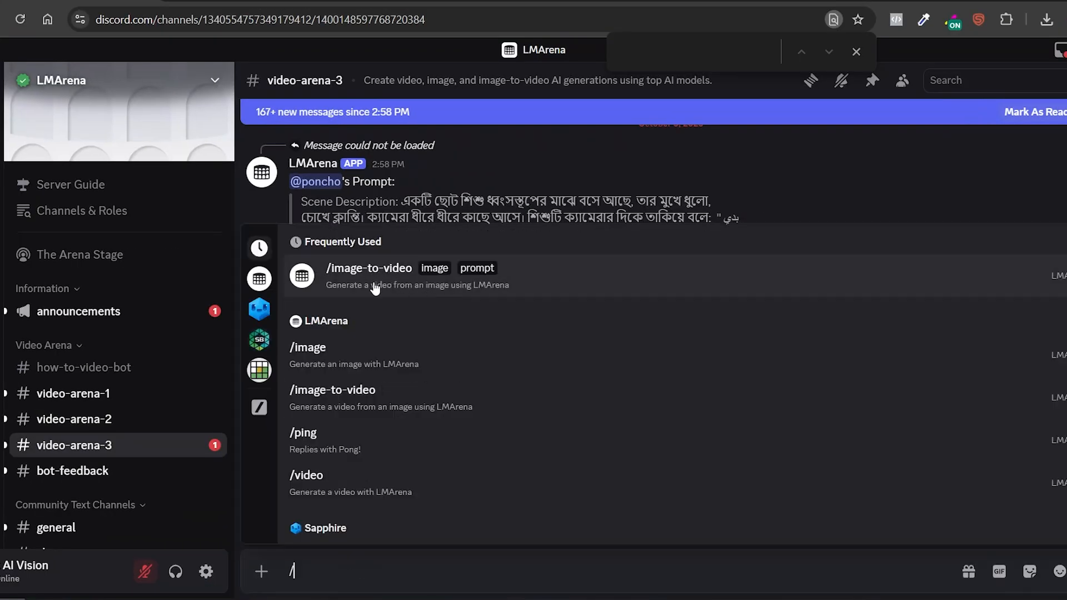
{"action": "left_click", "coordinate": [369, 268]}
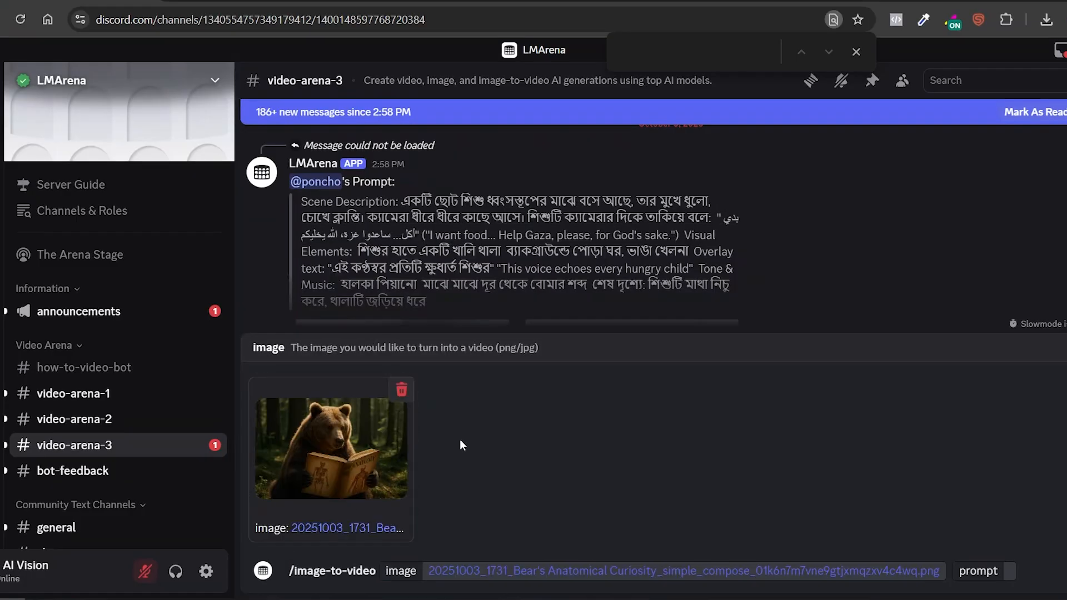
{"action": "mouse_move", "coordinate": [1055, 554]}
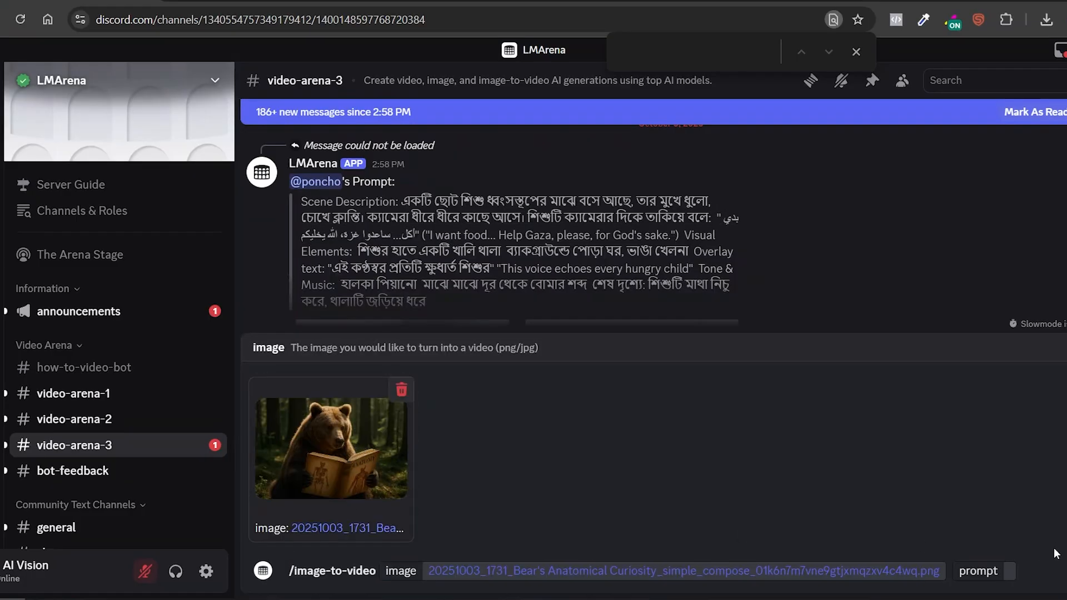
{"action": "left_click", "coordinate": [978, 572]}
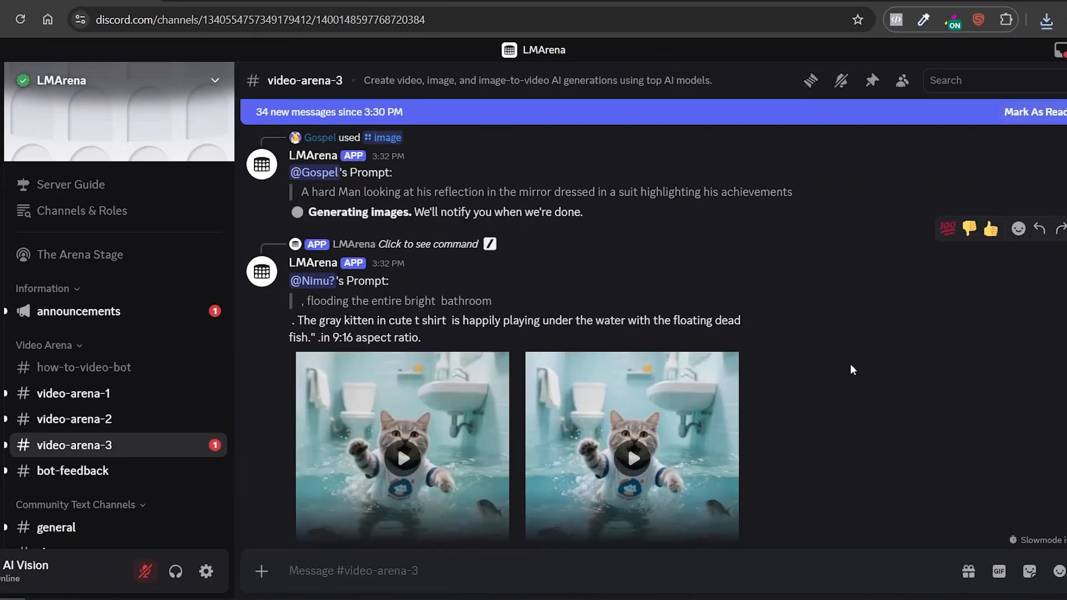
- Scroll down #video-arena-3 to the two generated brown-bear-reading-anatomy-book clips
{"action": "scroll", "scroll_direction": "down", "scroll_amount": 3}
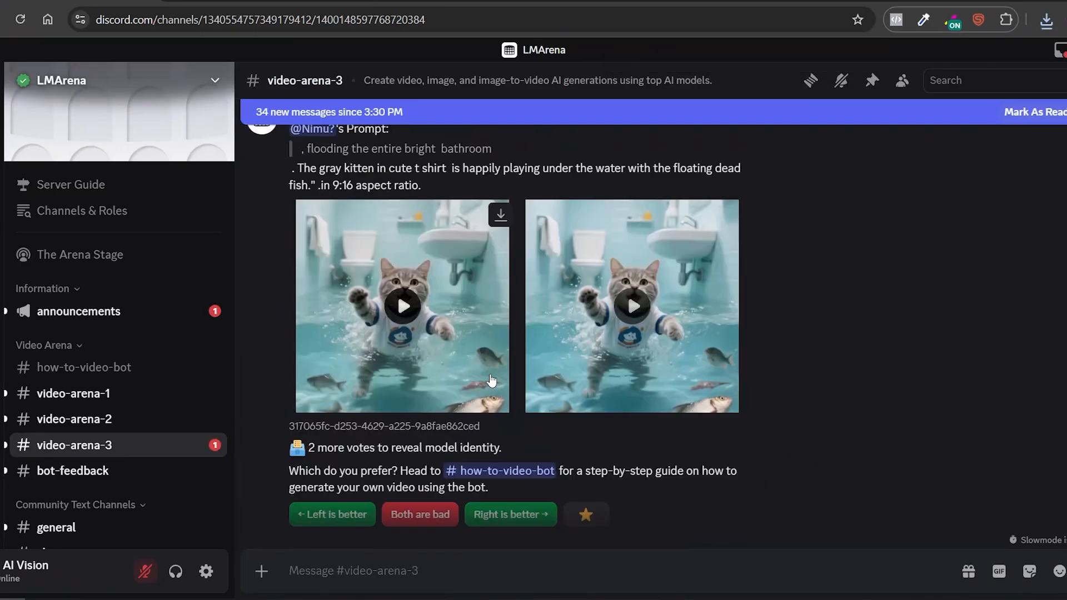
{"action": "scroll", "scroll_direction": "down", "scroll_amount": 3}
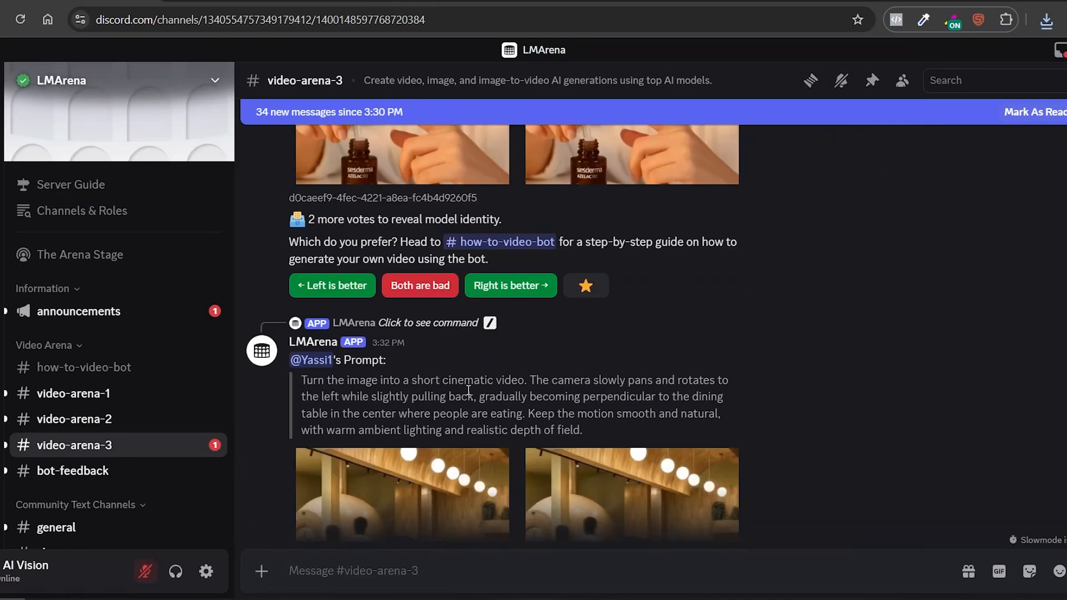
{"action": "scroll", "scroll_direction": "down", "scroll_amount": 3}
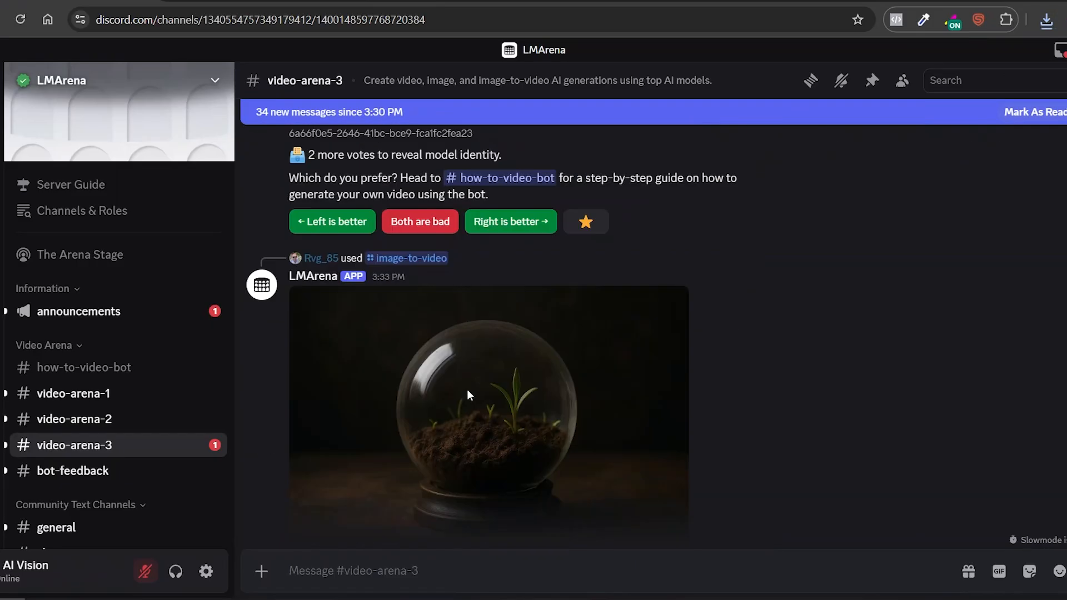
{"action": "scroll", "scroll_direction": "down", "scroll_amount": 3}
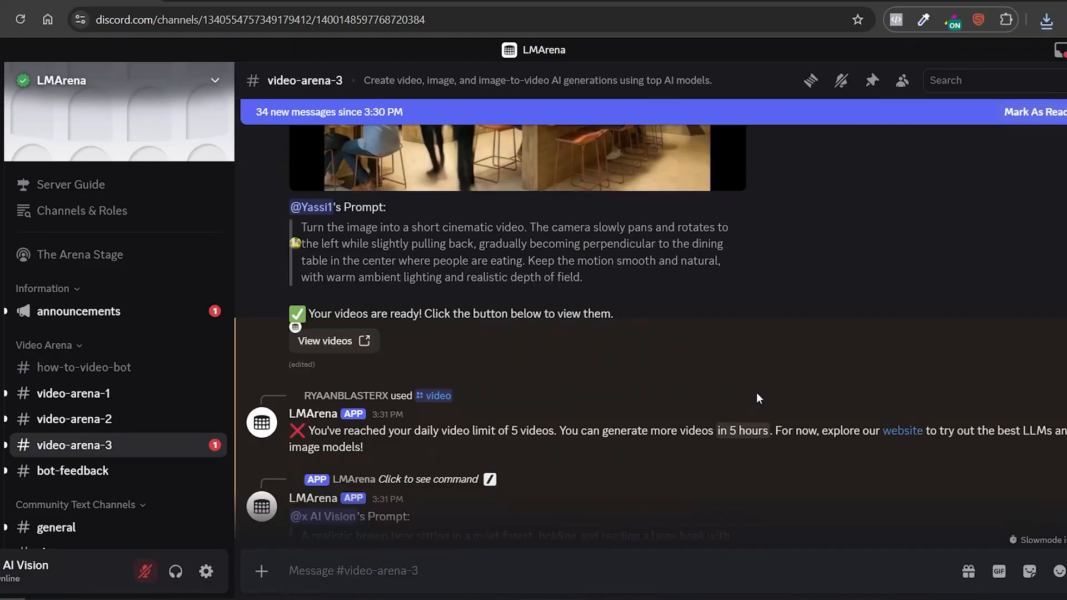
{"action": "scroll", "scroll_direction": "down", "scroll_amount": 3}
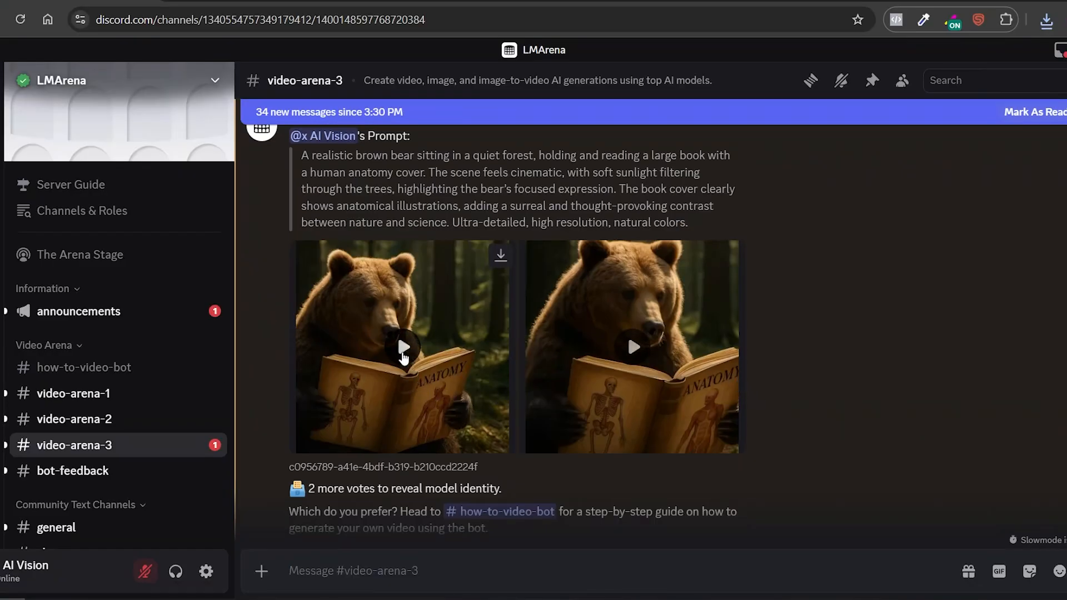
{"action": "mouse_move", "coordinate": [551, 330]}
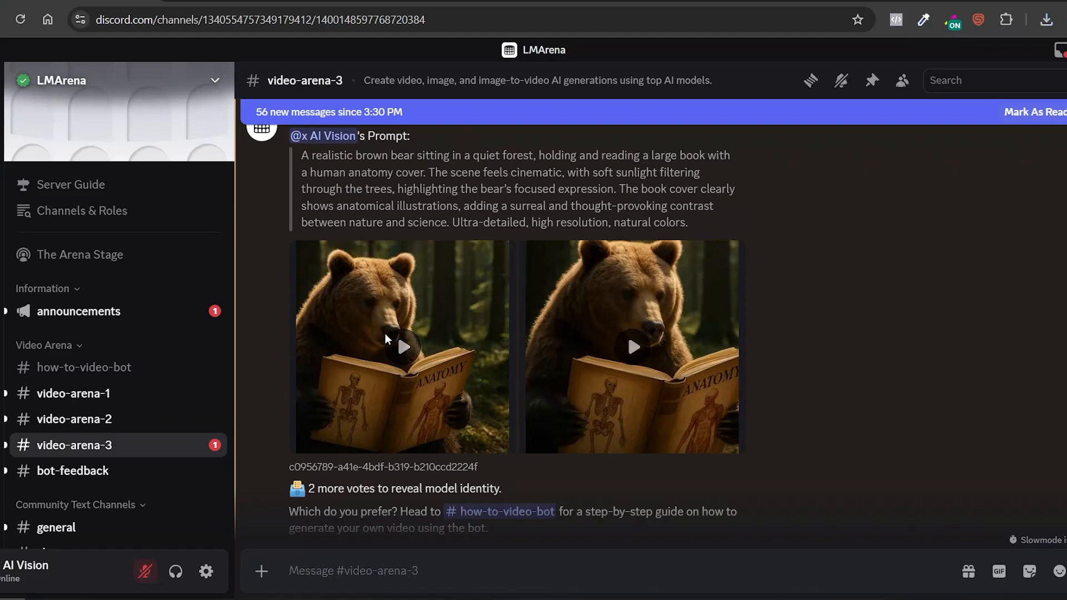
{"action": "left_click", "coordinate": [400, 347]}
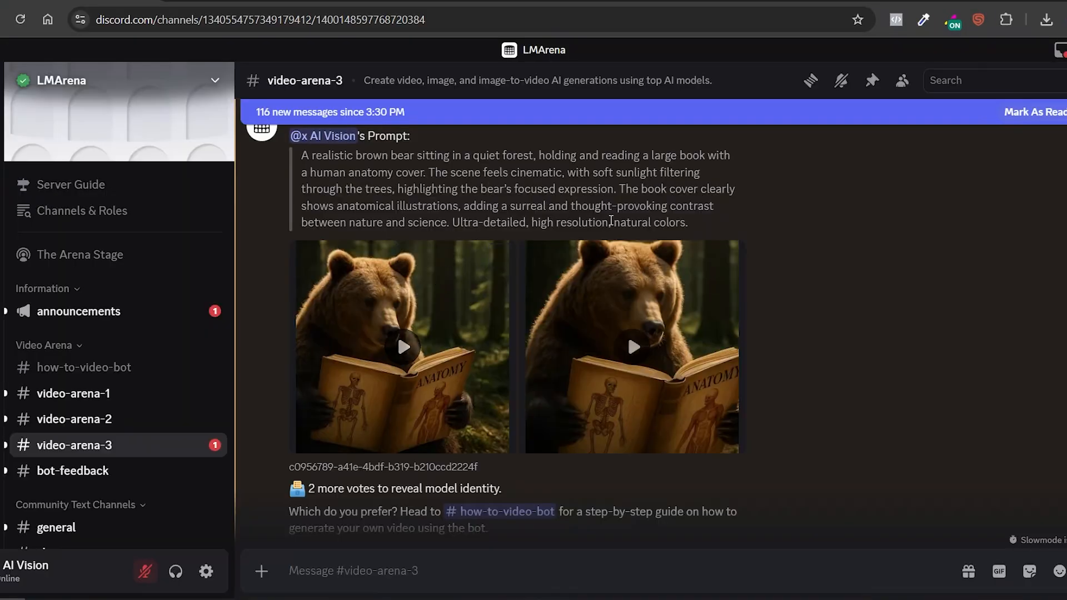
{"action": "left_click", "coordinate": [631, 347]}
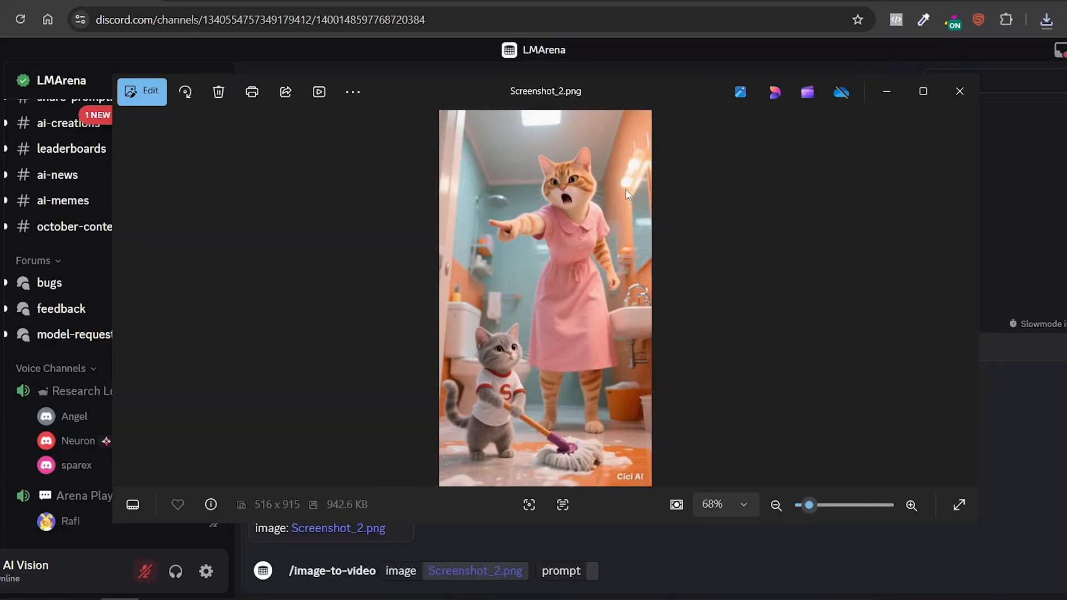
{"action": "mouse_move", "coordinate": [613, 231]}
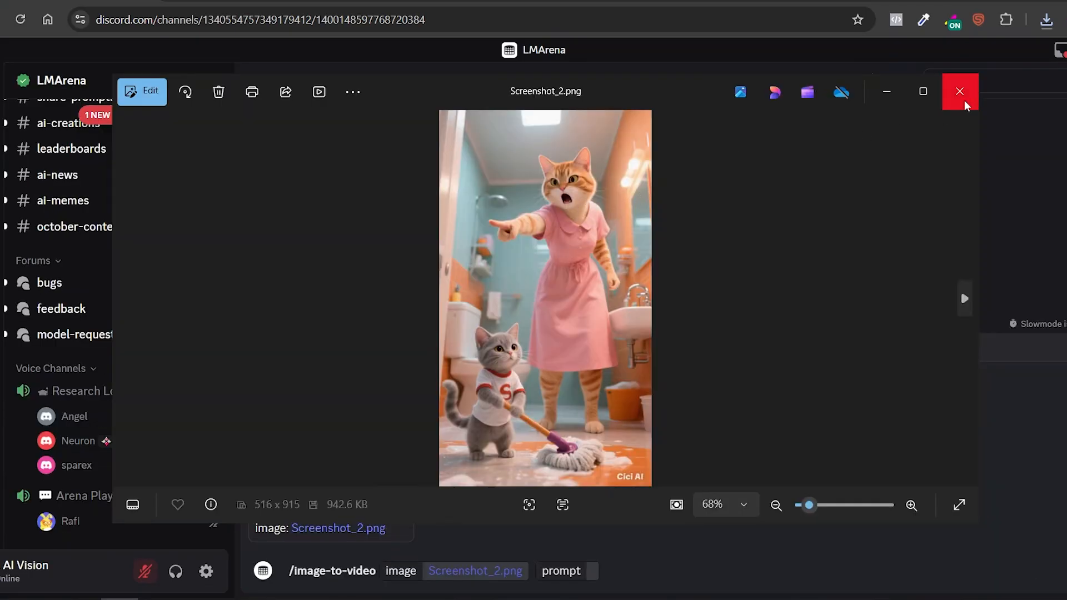
- Close the Photos preview of Screenshot_2.png showing the scolding cat
{"action": "left_click", "coordinate": [960, 90]}
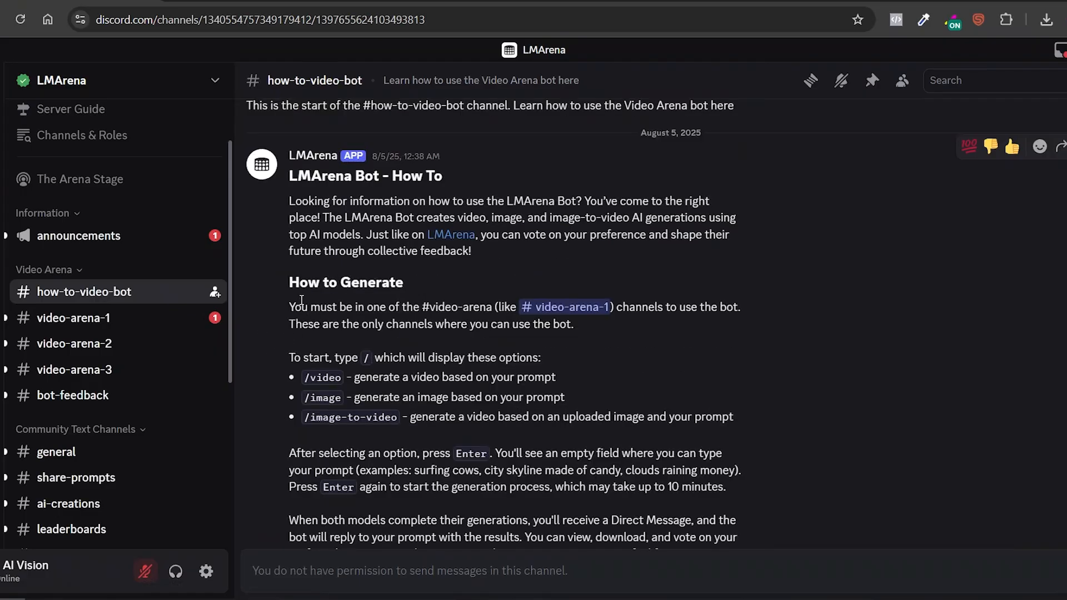
- Switch to #video-arena-1 showing the two furious-mother-cat-scolding-kitten clips
{"action": "left_click", "coordinate": [74, 318]}
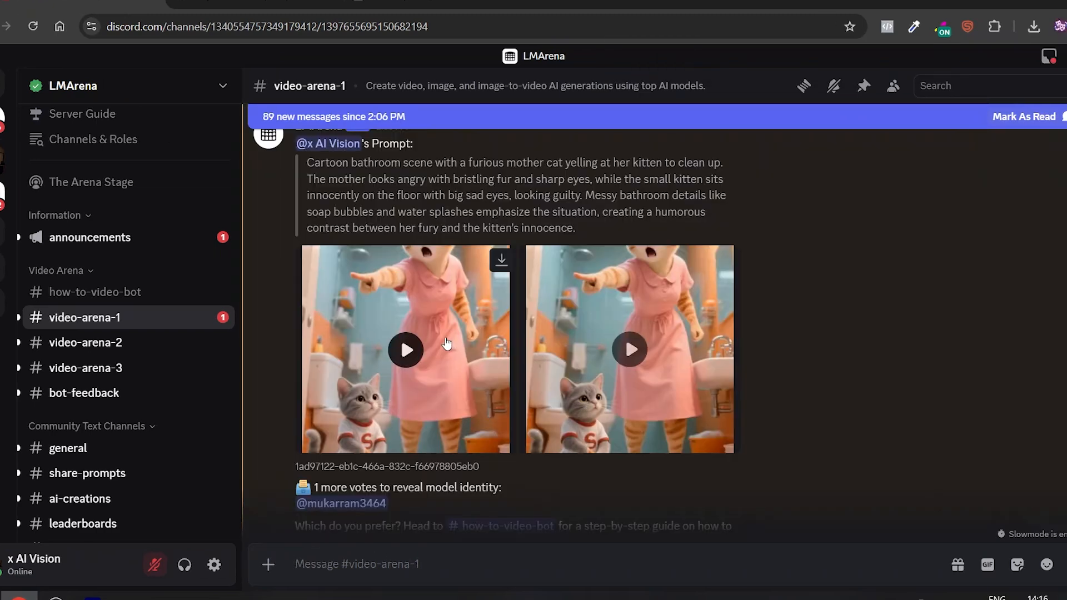
{"action": "left_click", "coordinate": [406, 349]}
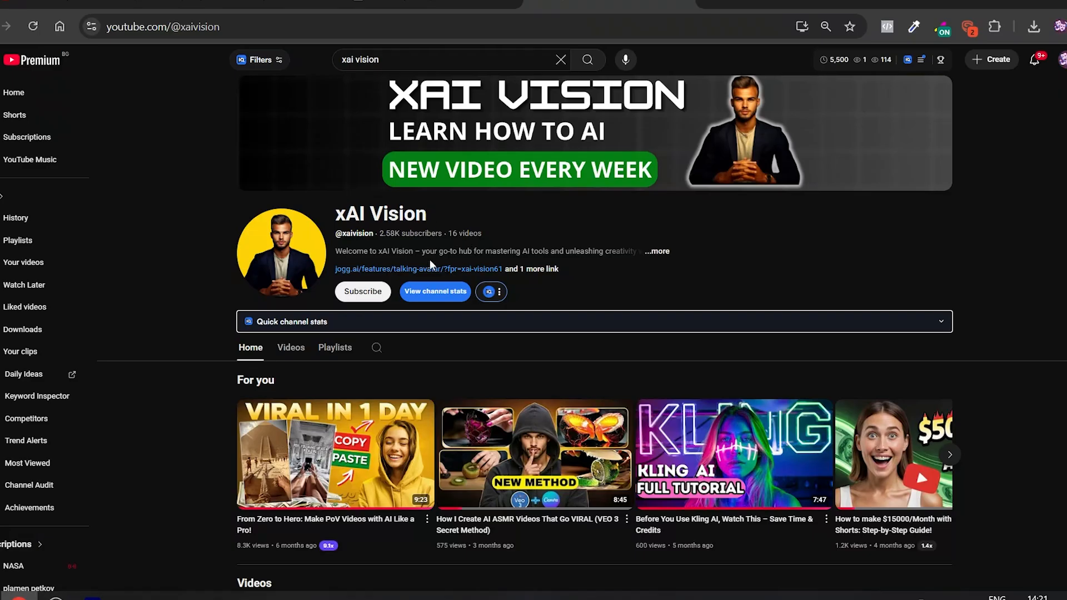
- Subscribe to the xAI Vision YouTube channel
{"action": "left_click", "coordinate": [362, 291]}
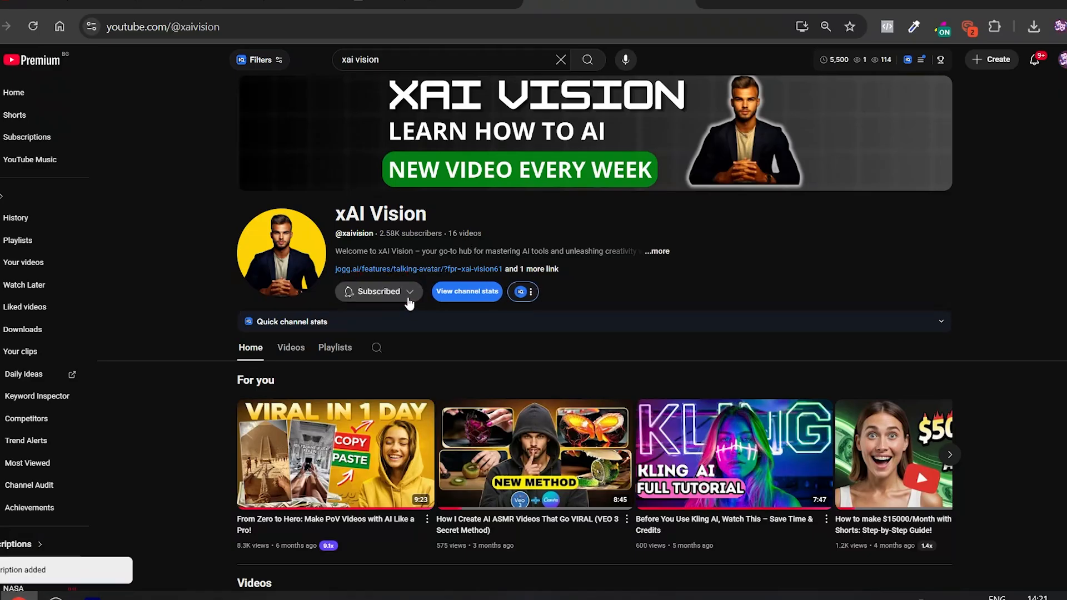